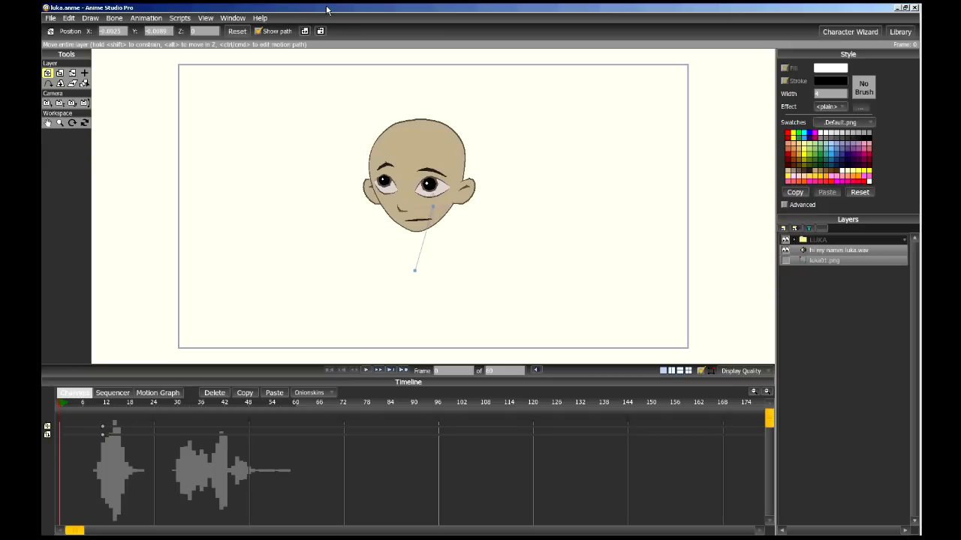
mouse_move(505, 162)
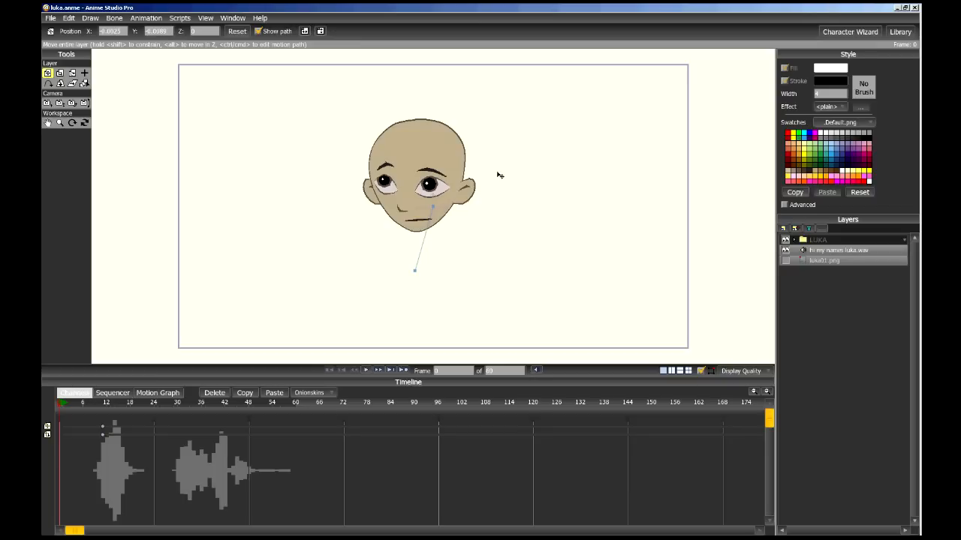
mouse_move(496, 165)
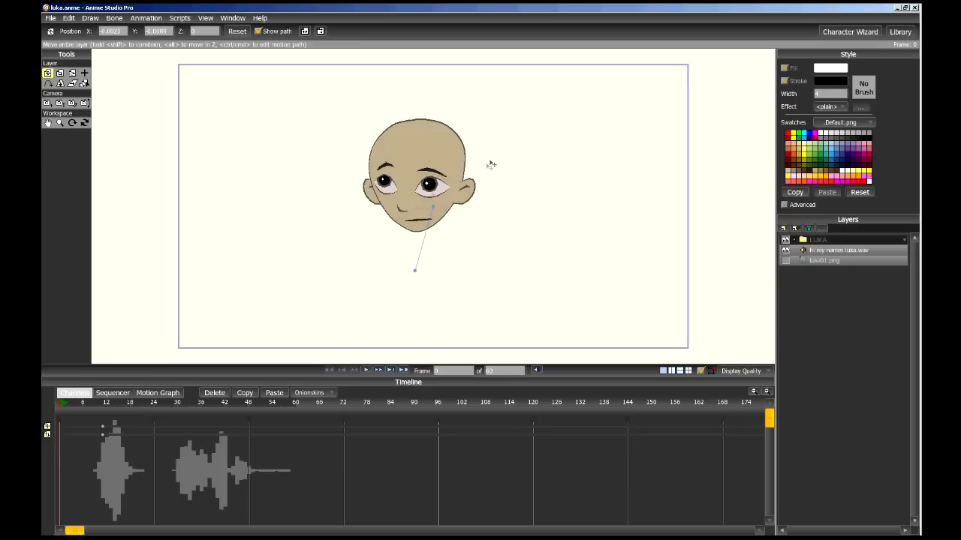
mouse_move(488, 158)
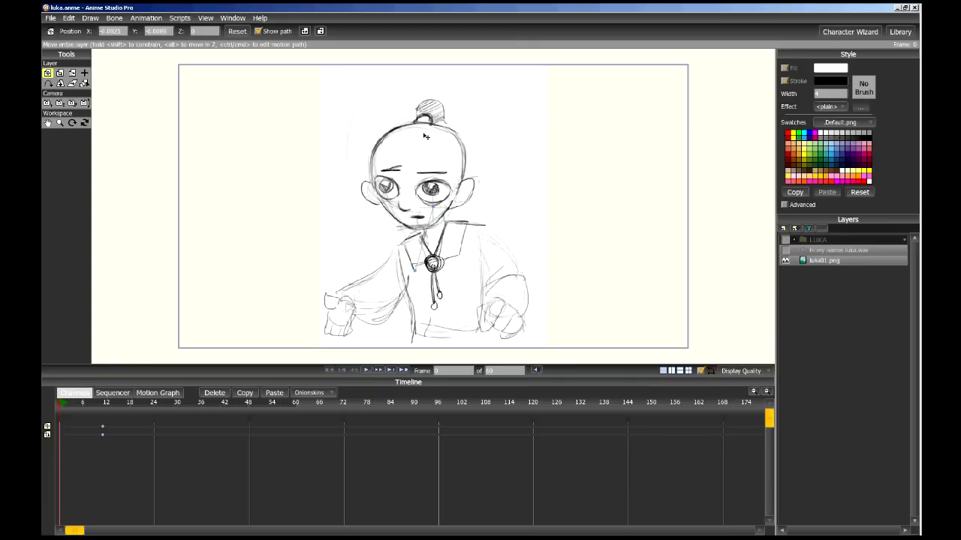
mouse_move(471, 227)
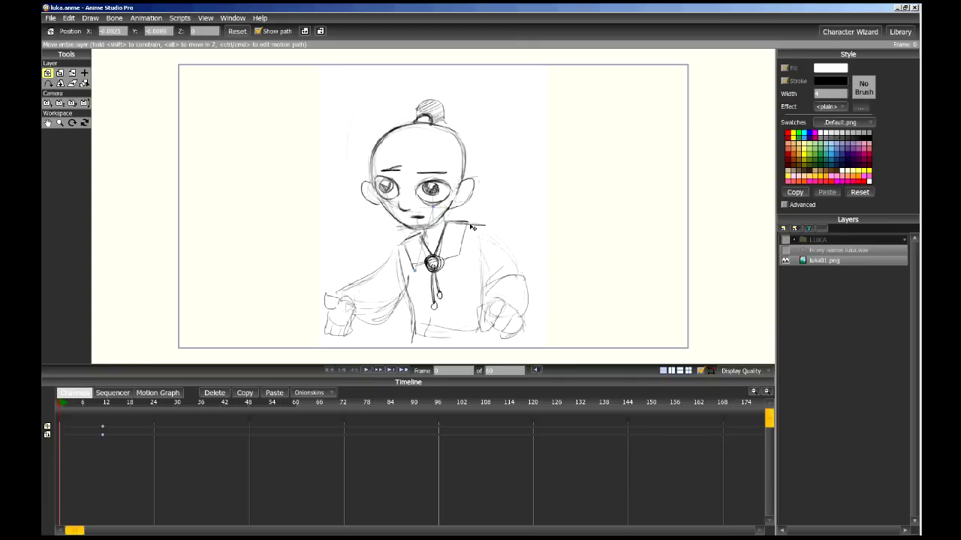
mouse_move(488, 174)
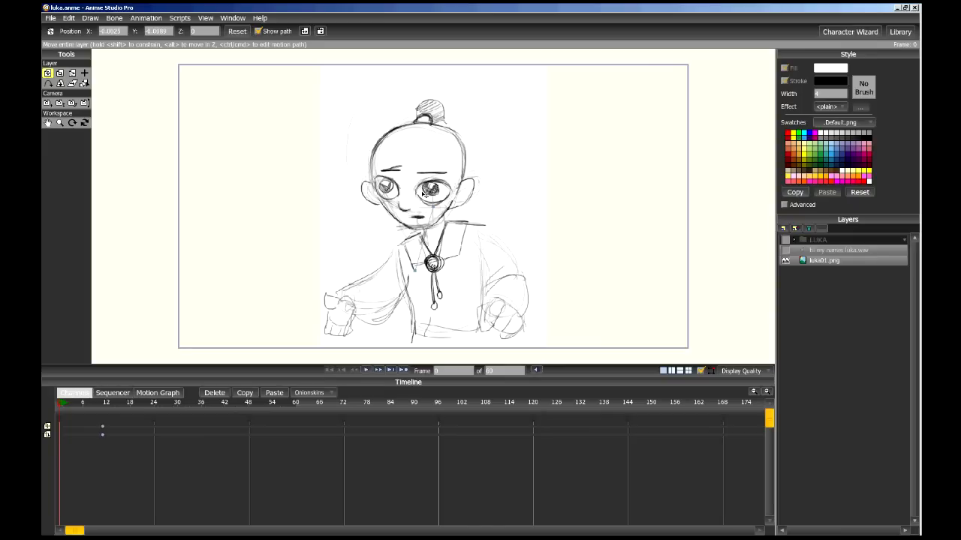
mouse_move(426, 194)
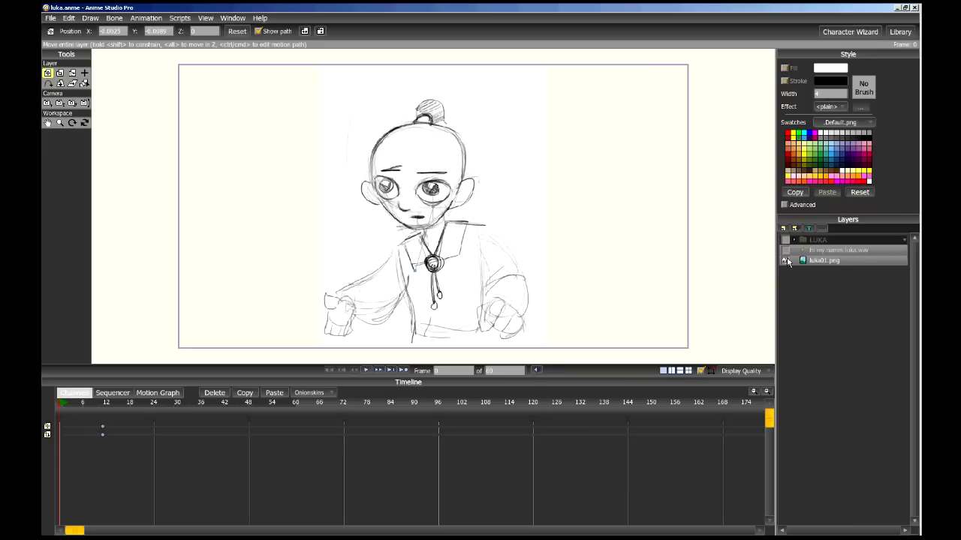
Step: Hide the luka01.png sketch layer and try importing a tracing image from File > Import
click(786, 260)
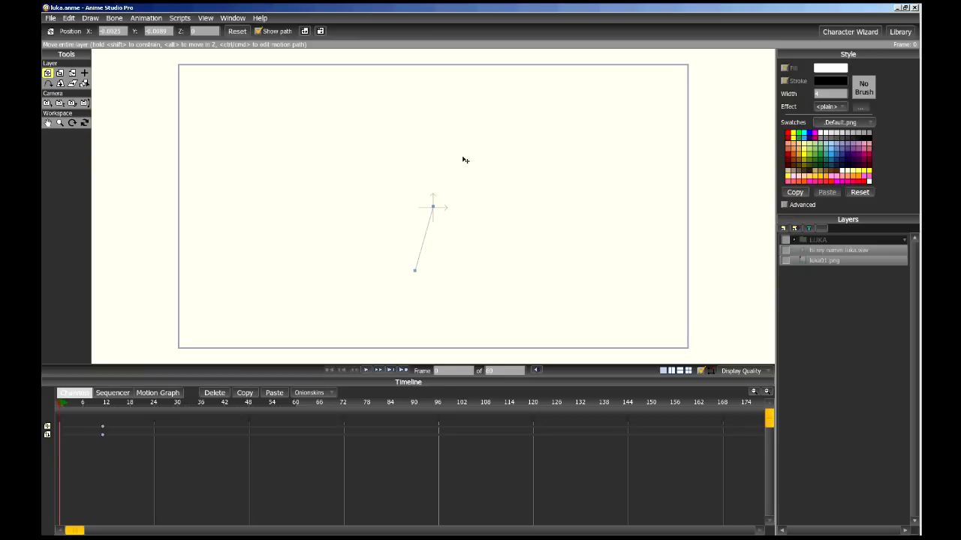
click(50, 18)
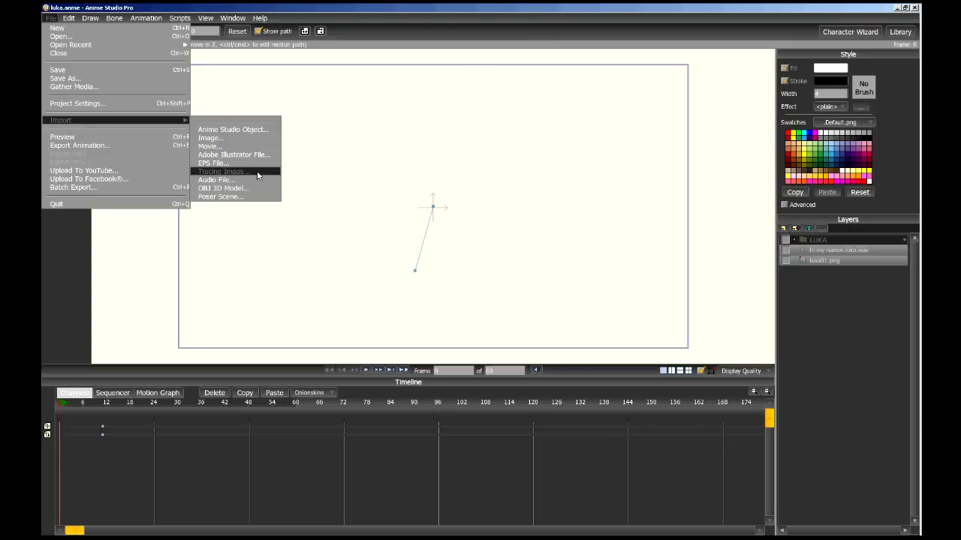
click(472, 86)
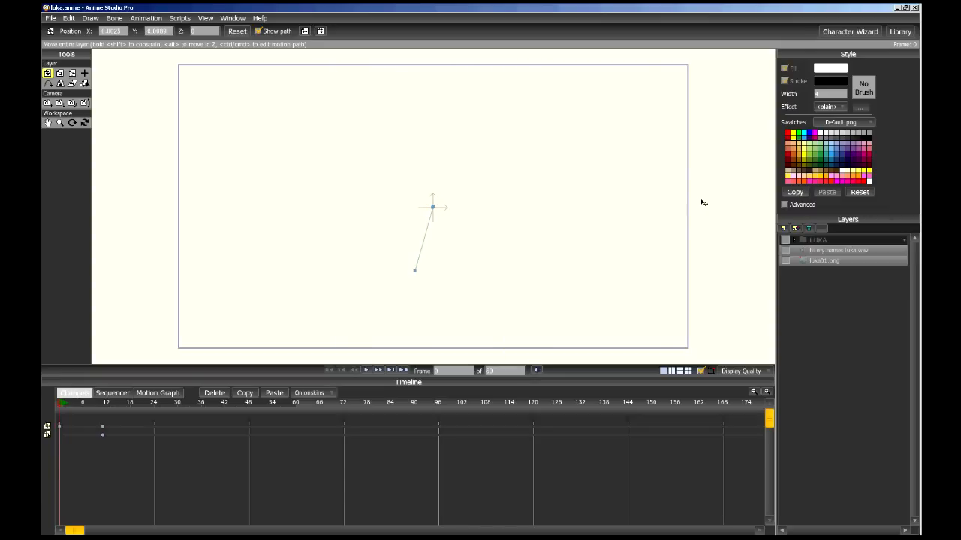
Step: Show the LUKA group, play the talking animation, stop it, and rewind to the start
click(784, 240)
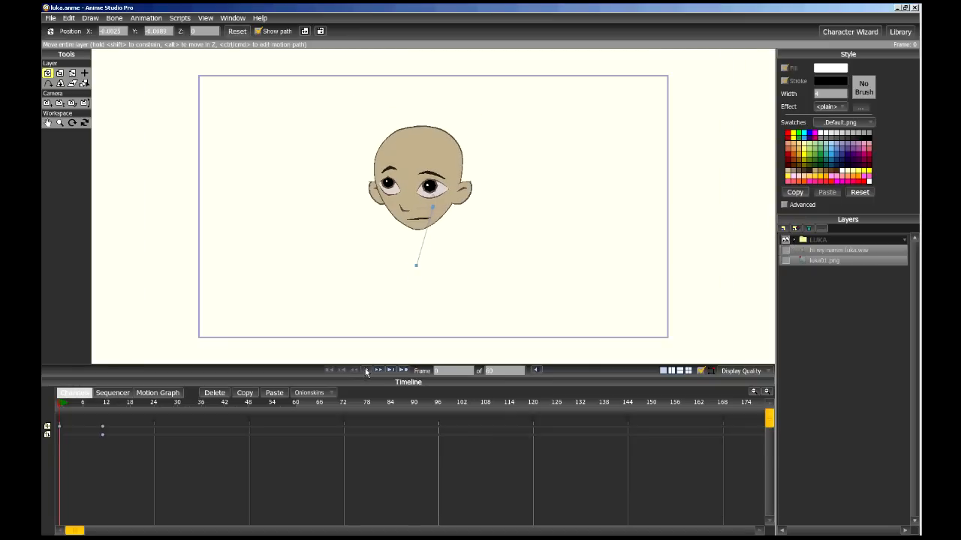
click(367, 370)
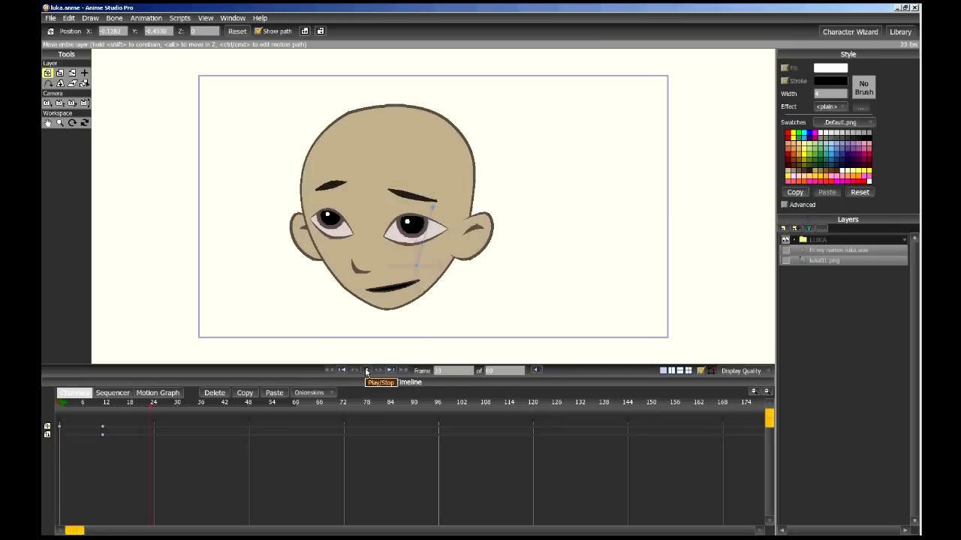
click(366, 369)
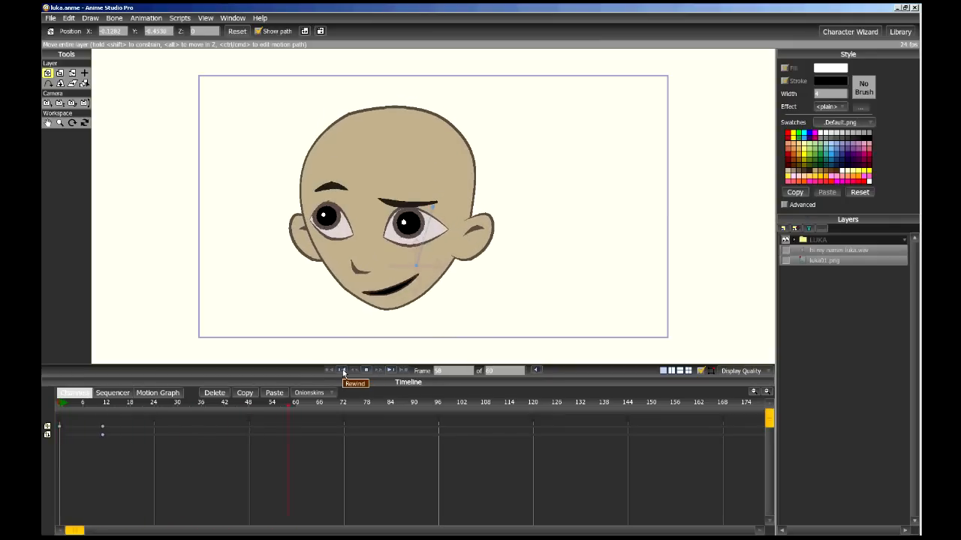
click(343, 370)
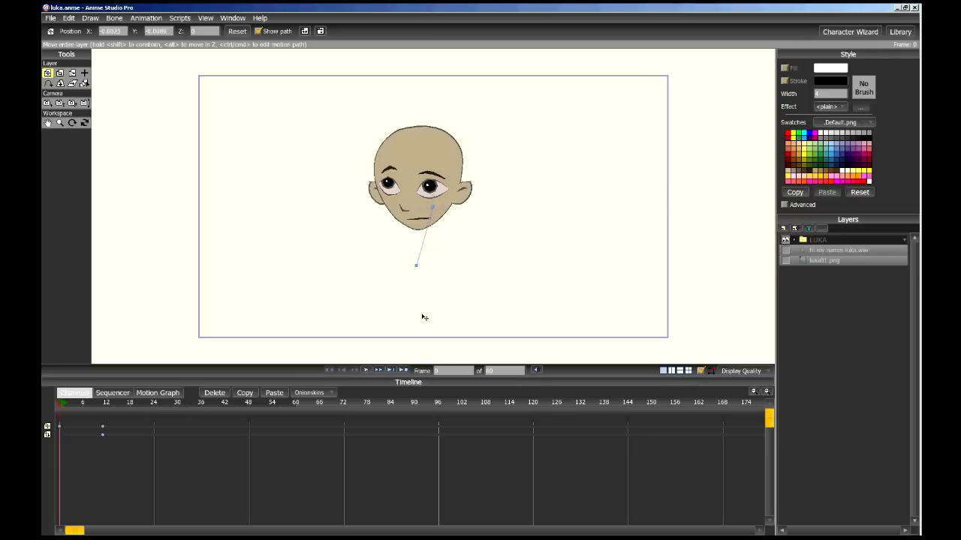
mouse_move(398, 299)
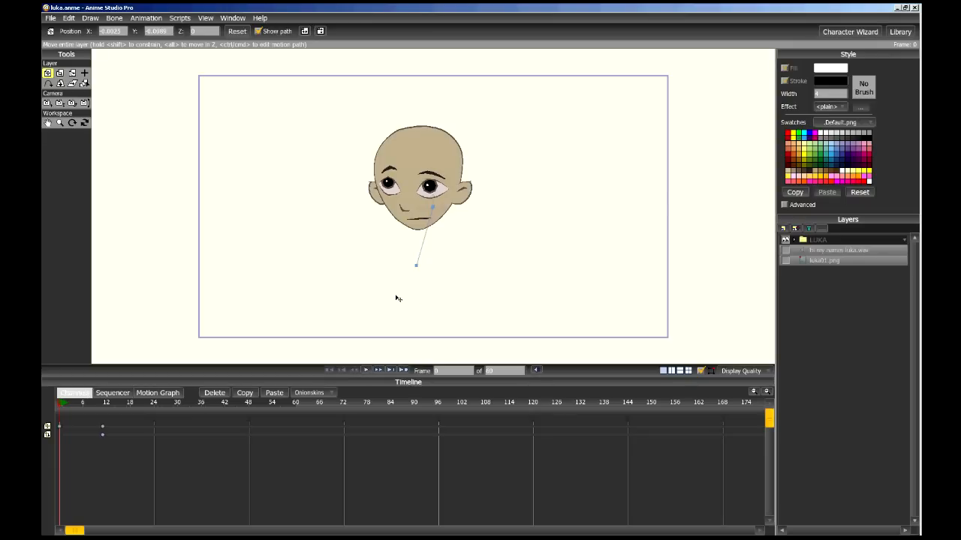
mouse_move(399, 297)
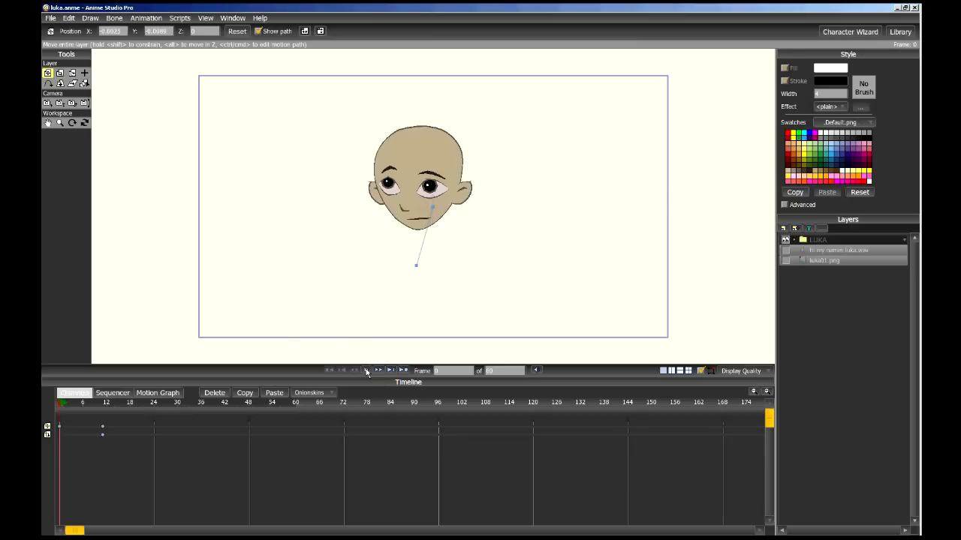
click(367, 370)
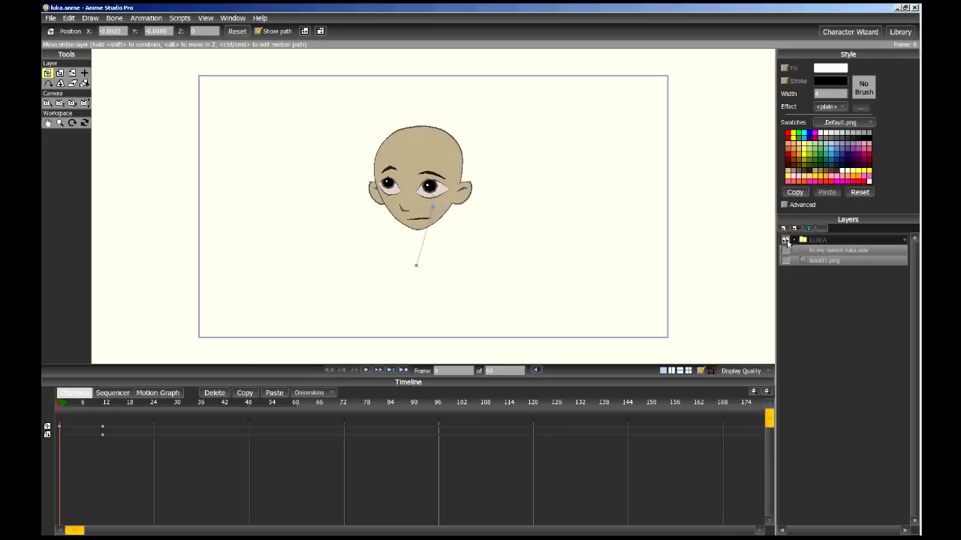
mouse_move(788, 246)
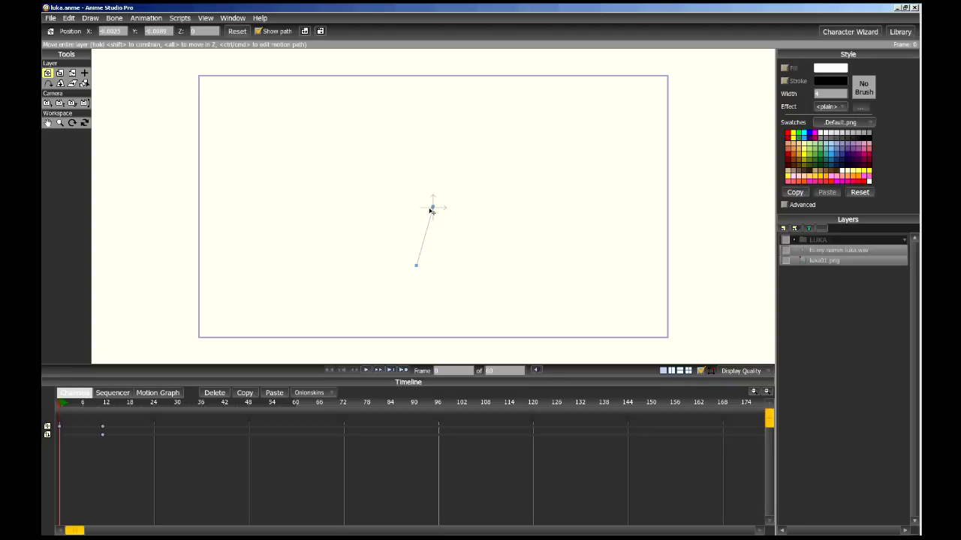
mouse_move(364, 191)
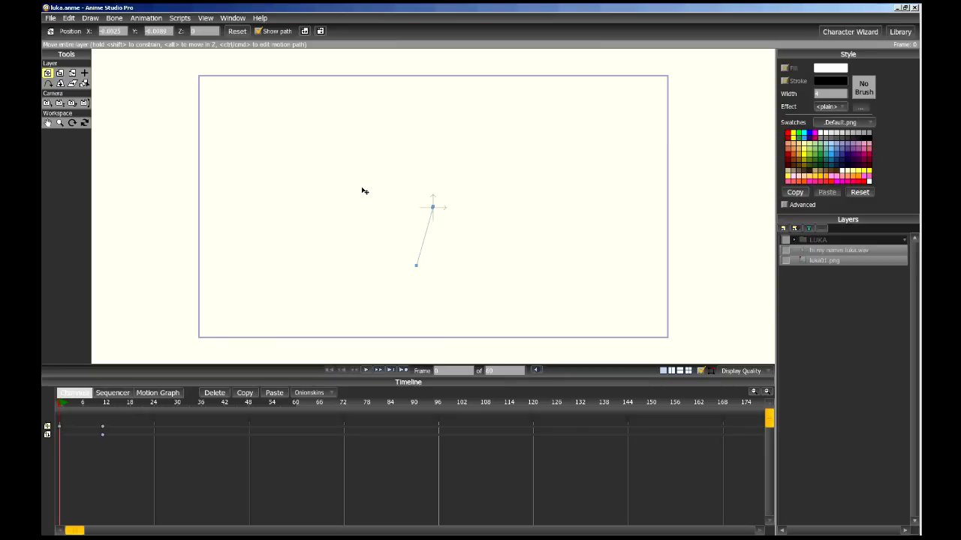
mouse_move(353, 177)
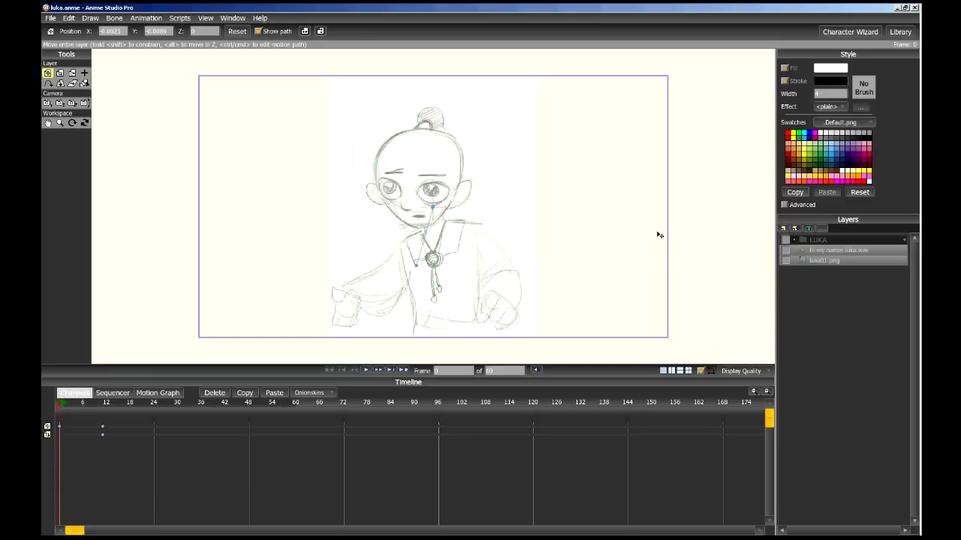
mouse_move(760, 235)
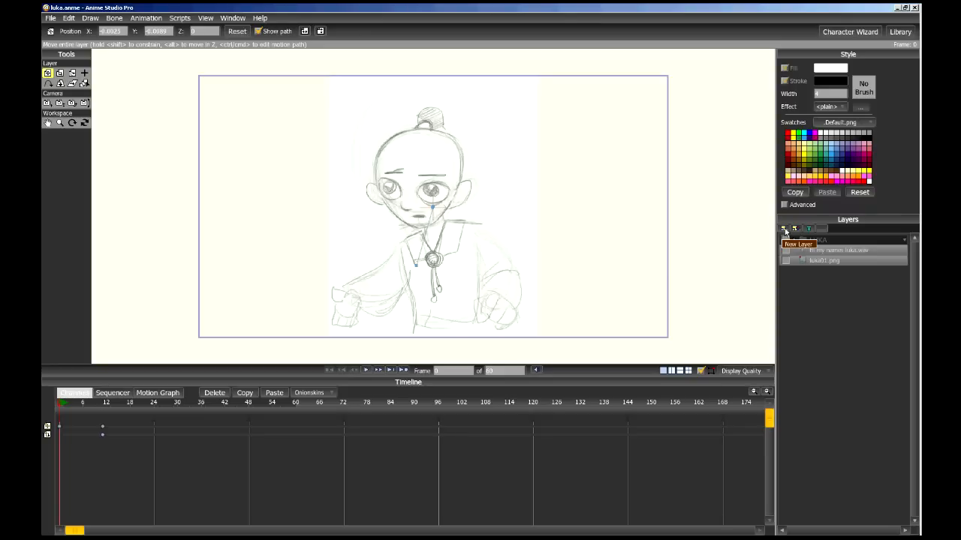
Step: Add a new vector layer named 'face' for tracing the head
click(783, 229)
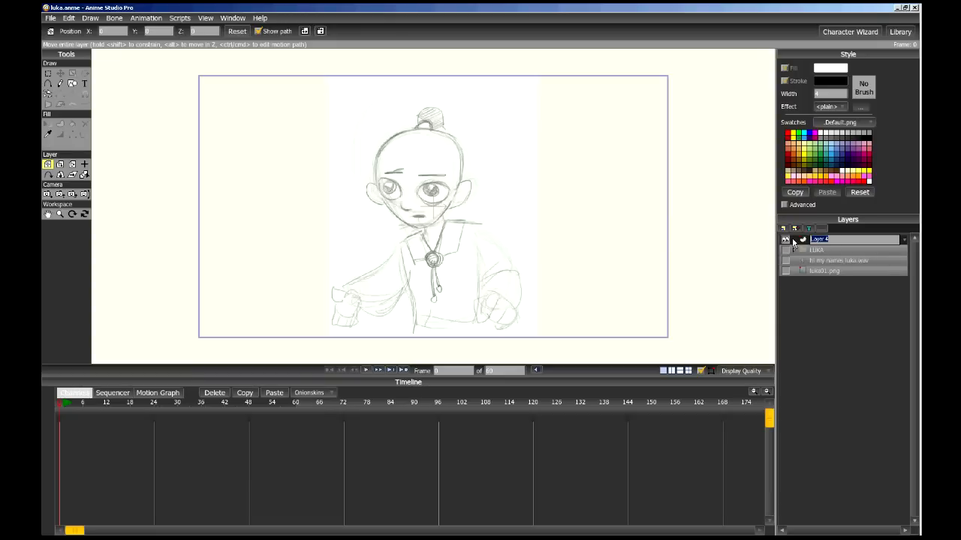
text(face)
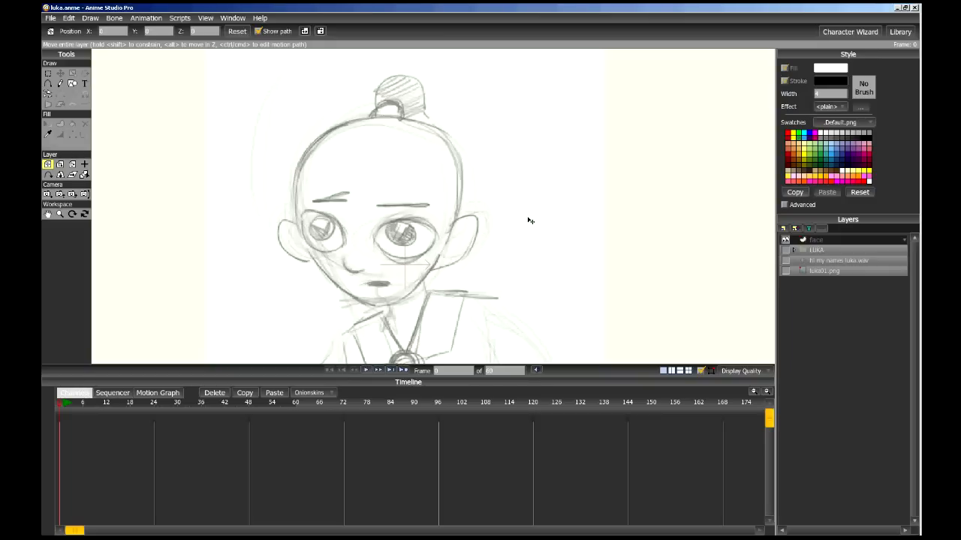
mouse_move(374, 135)
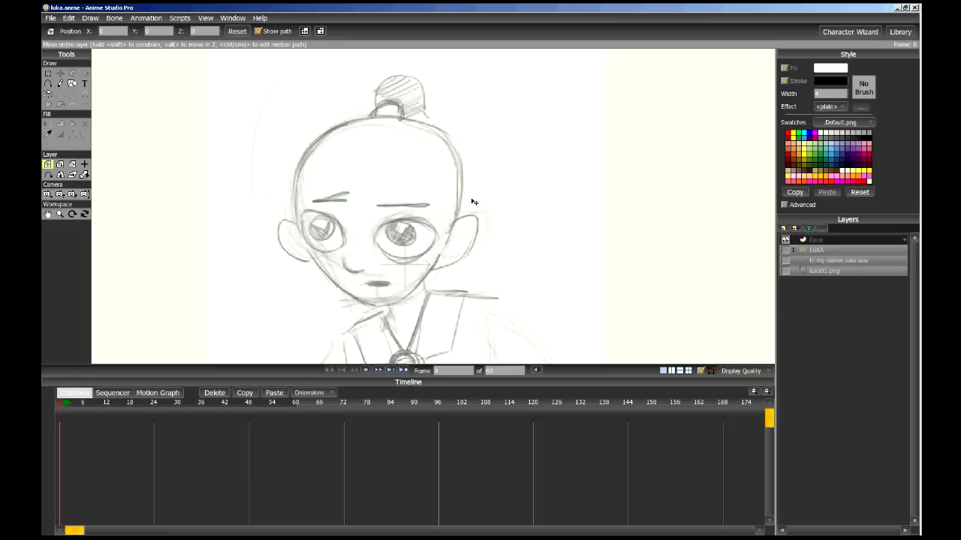
mouse_move(449, 213)
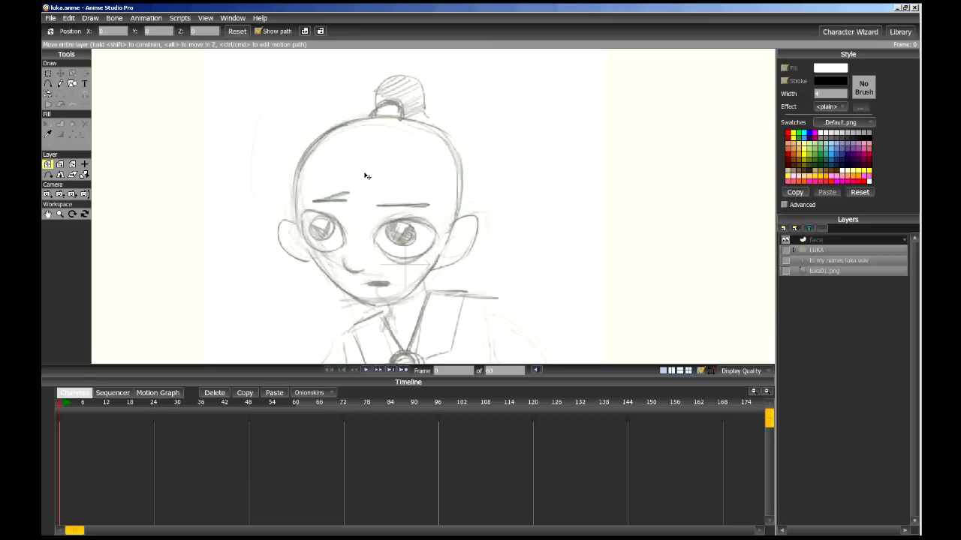
mouse_move(390, 129)
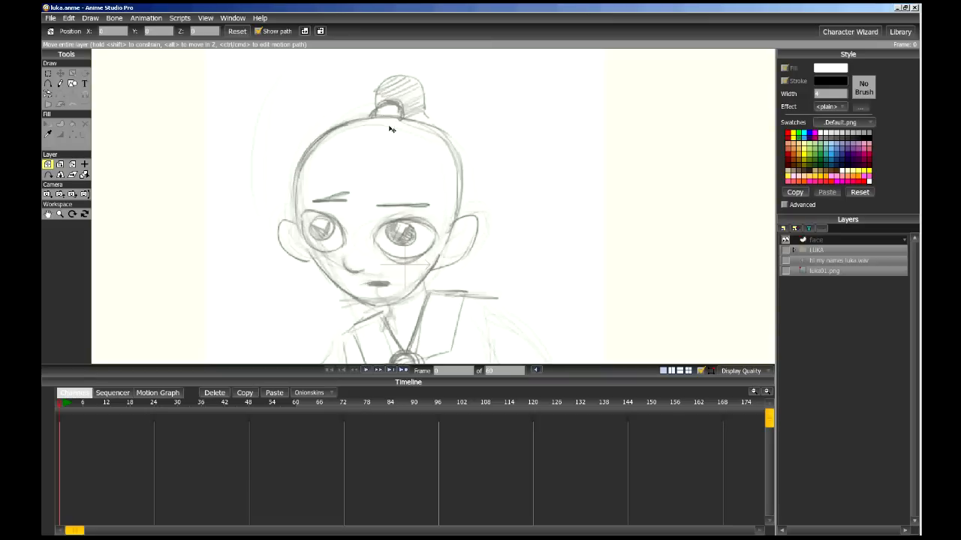
mouse_move(369, 120)
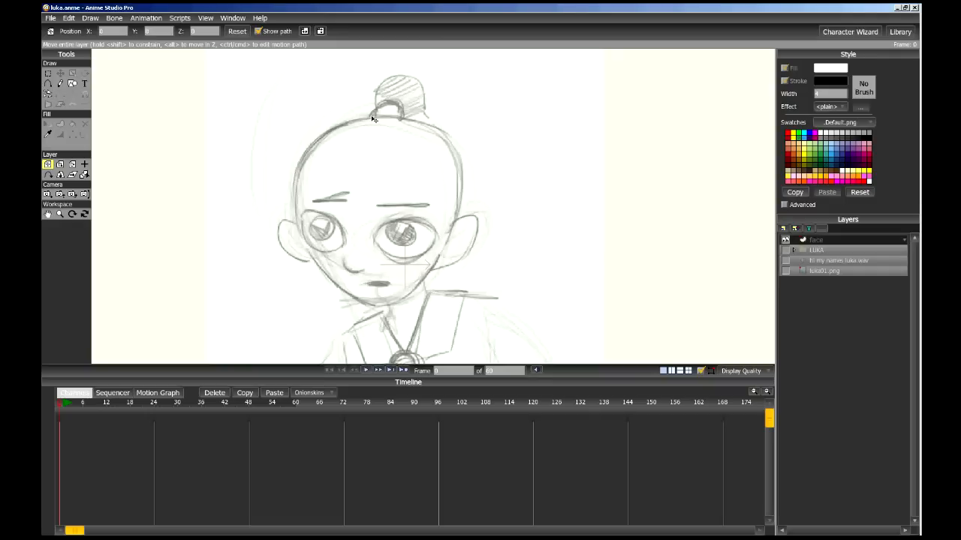
mouse_move(370, 120)
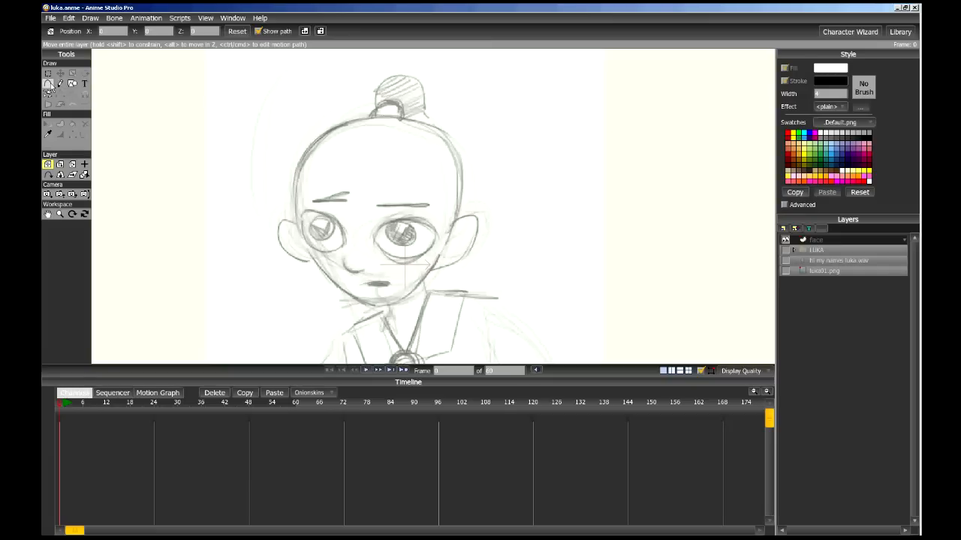
mouse_move(48, 84)
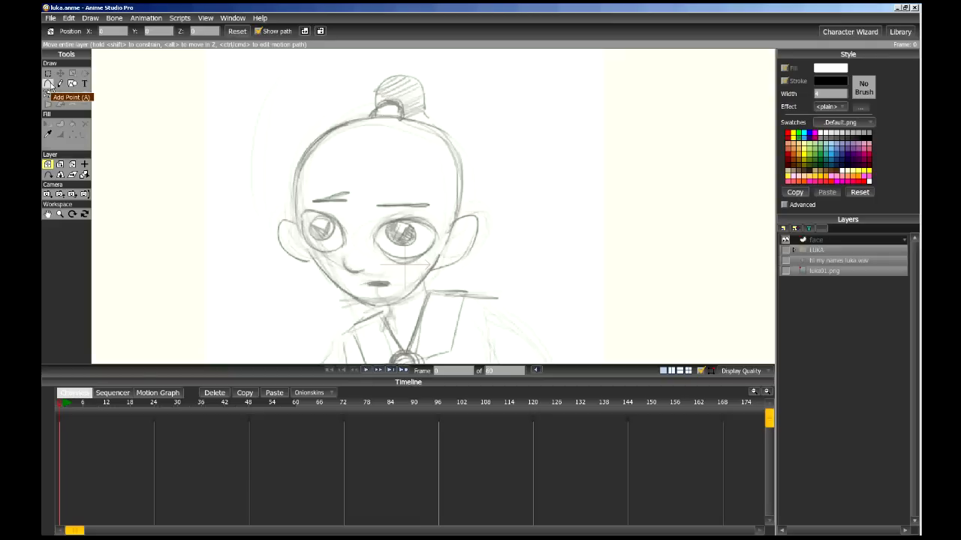
mouse_move(49, 83)
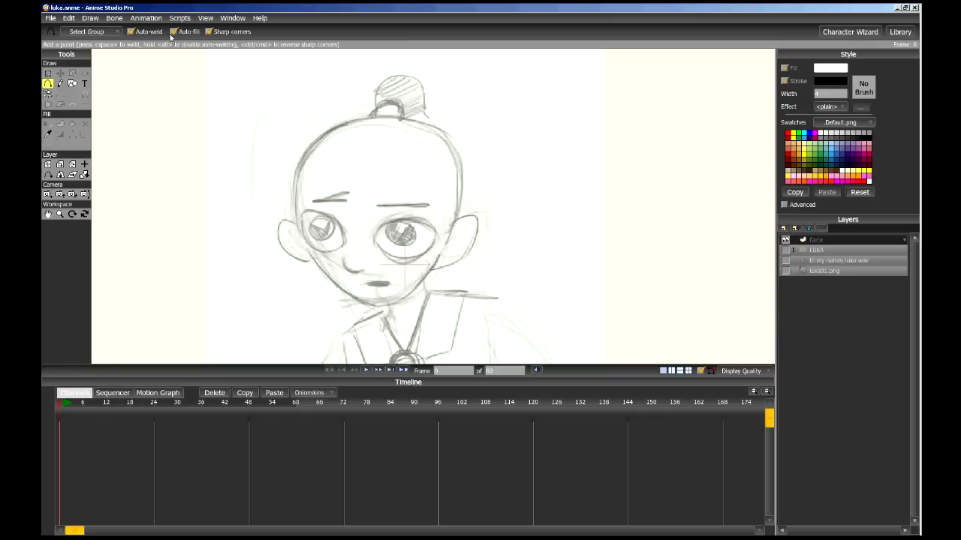
mouse_move(829, 72)
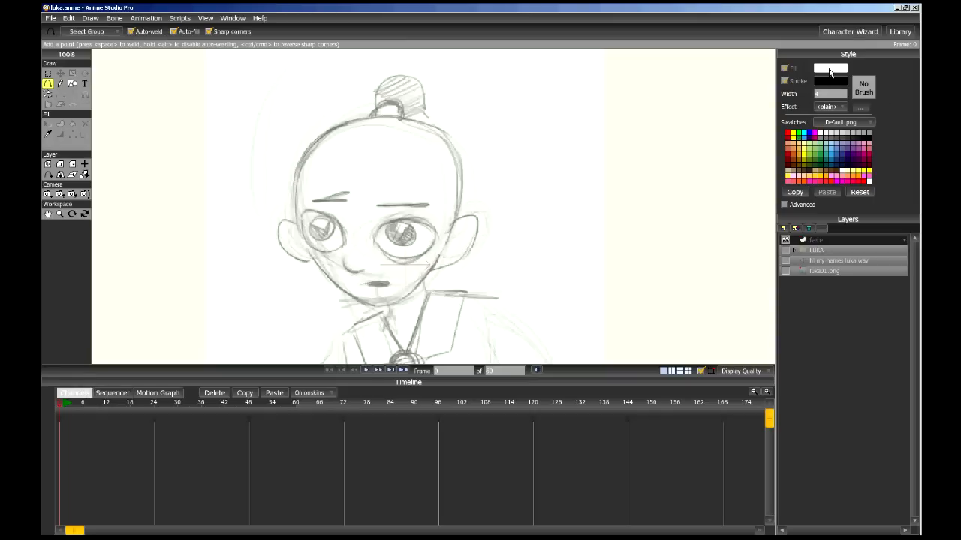
Step: Change the fill colour to a pale, desaturated orange-tan in the Color Picker
click(829, 68)
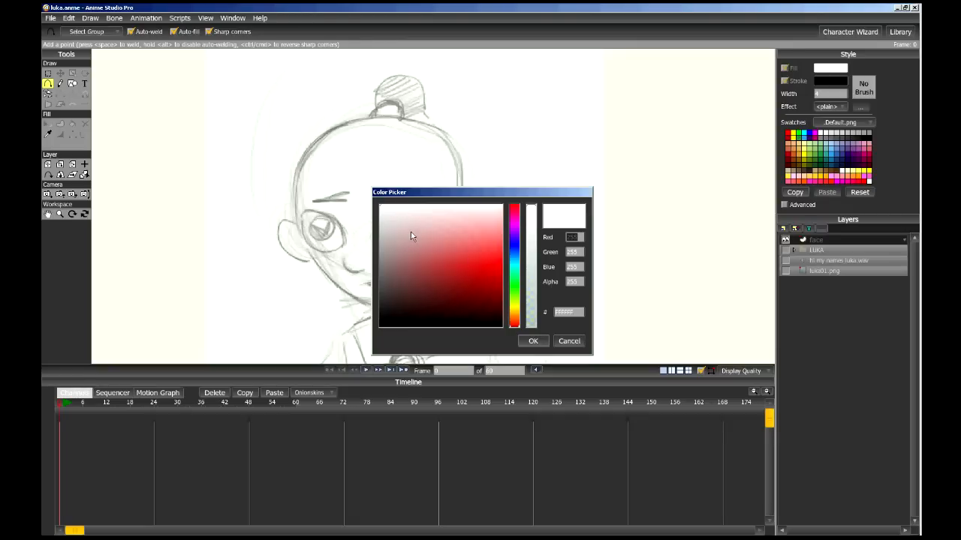
mouse_move(396, 245)
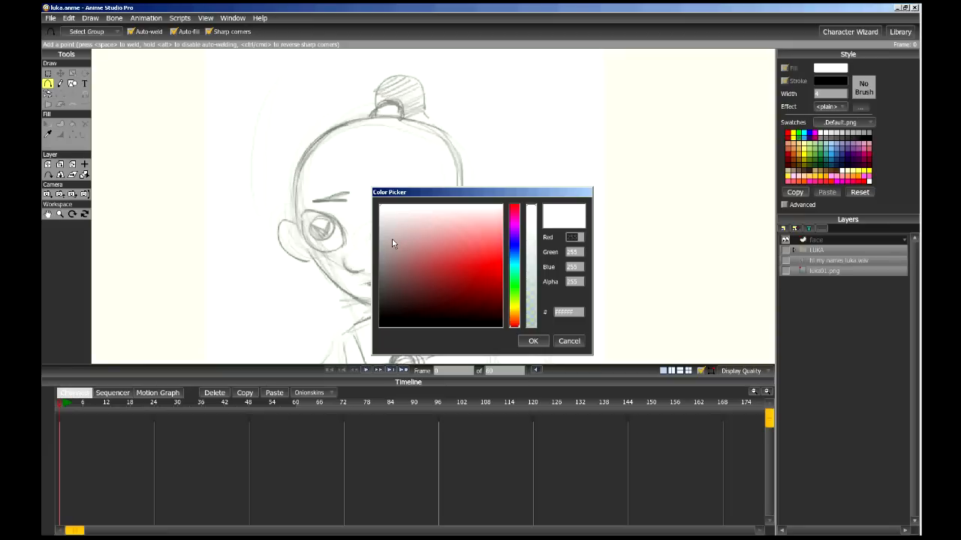
click(406, 242)
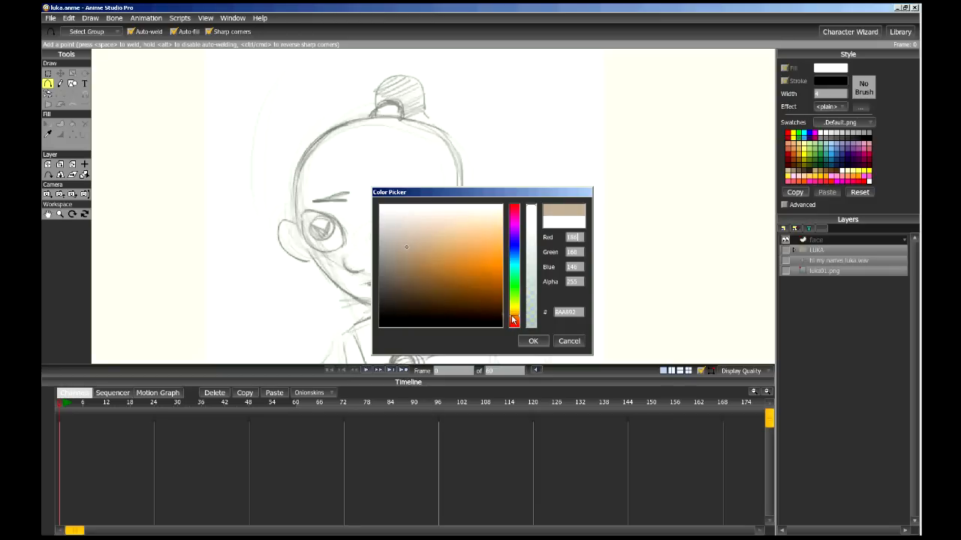
click(403, 258)
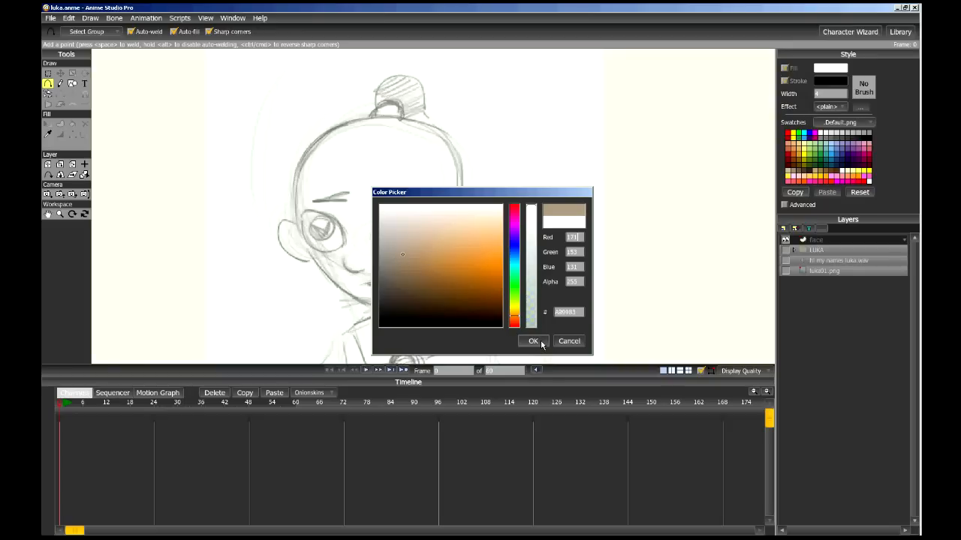
click(533, 341)
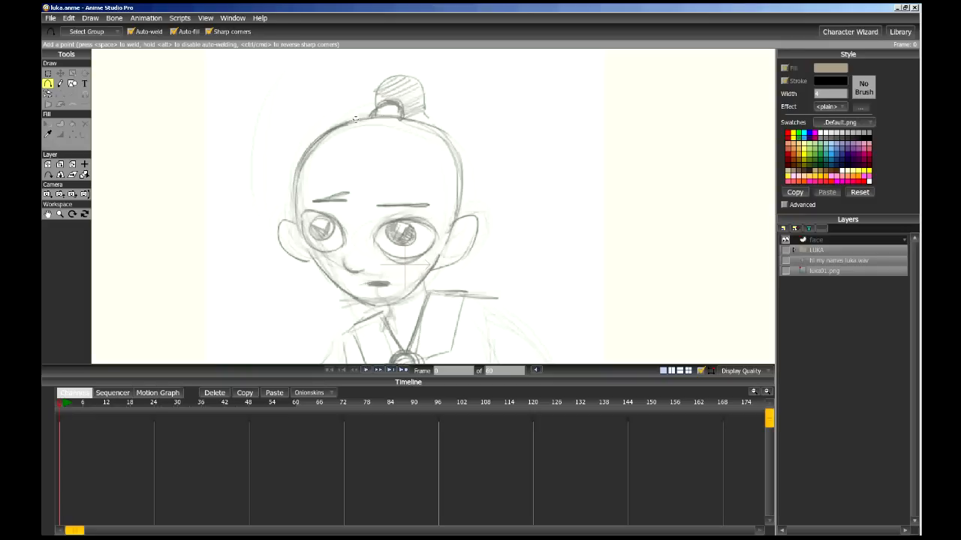
mouse_move(367, 119)
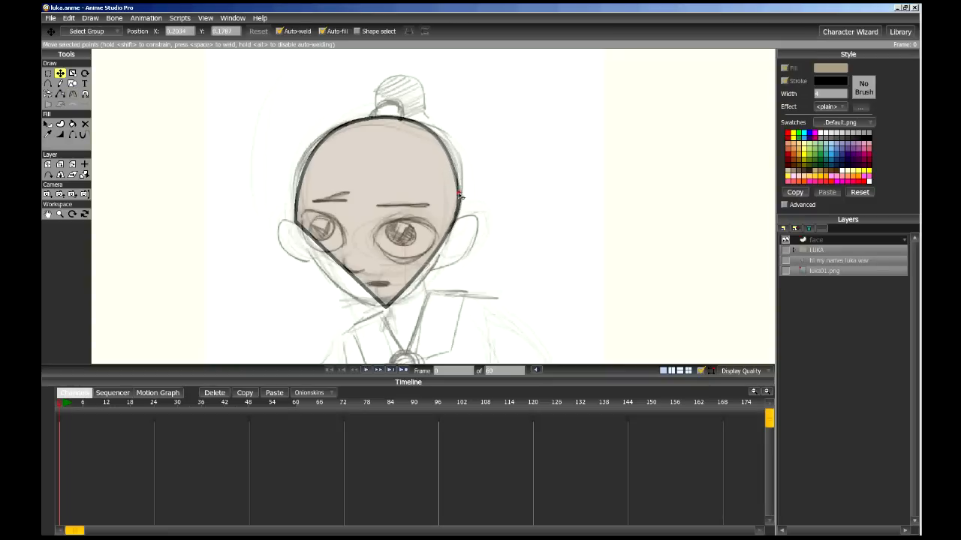
Step: Pull outline points to round the skull and smooth two points on the head's right side
drag(458, 196, 297, 225)
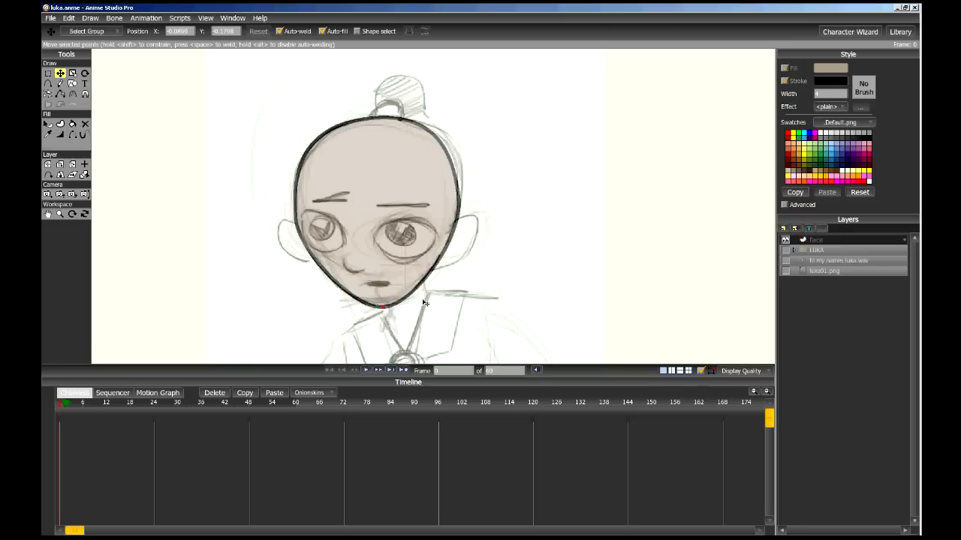
mouse_move(443, 225)
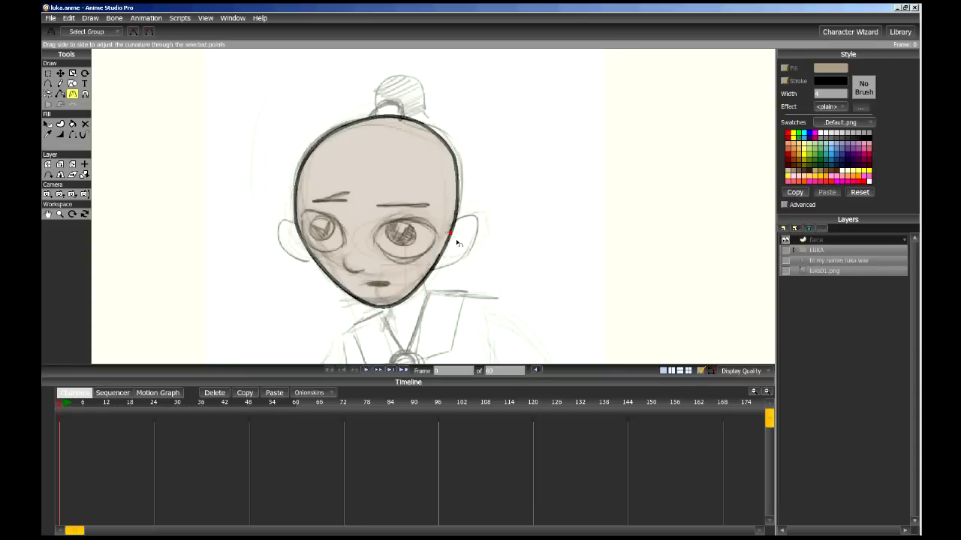
click(60, 72)
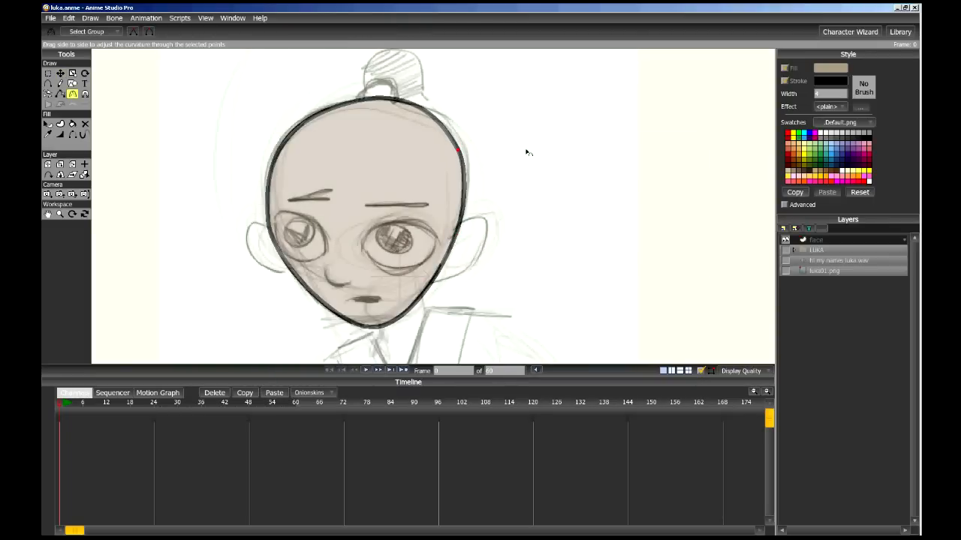
click(60, 73)
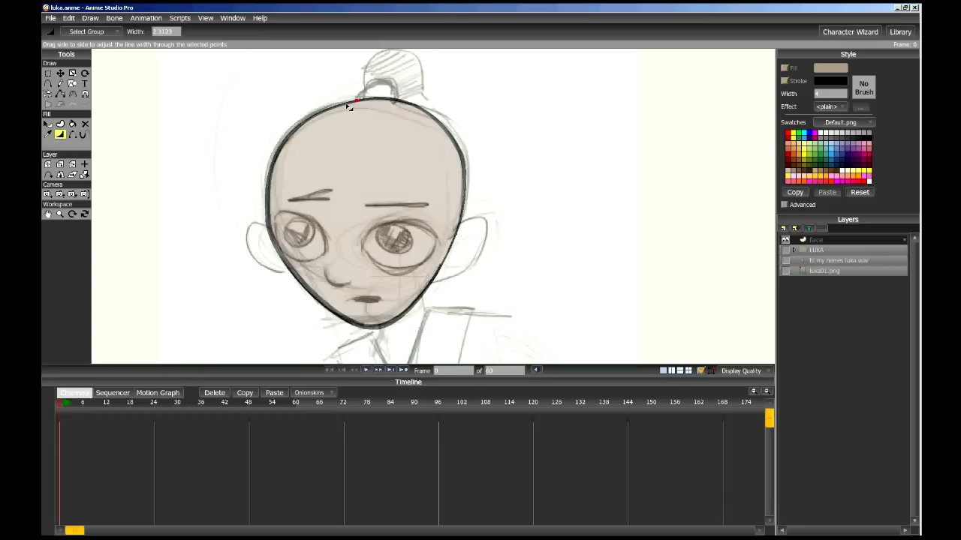
Step: Thin the head outline's stroke at the top and along the right side
drag(349, 105, 268, 228)
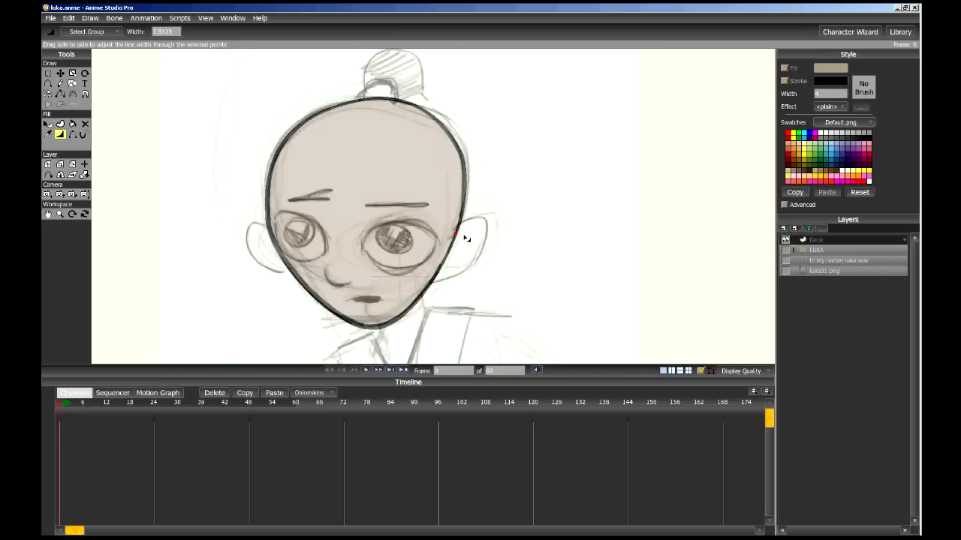
drag(466, 236, 475, 231)
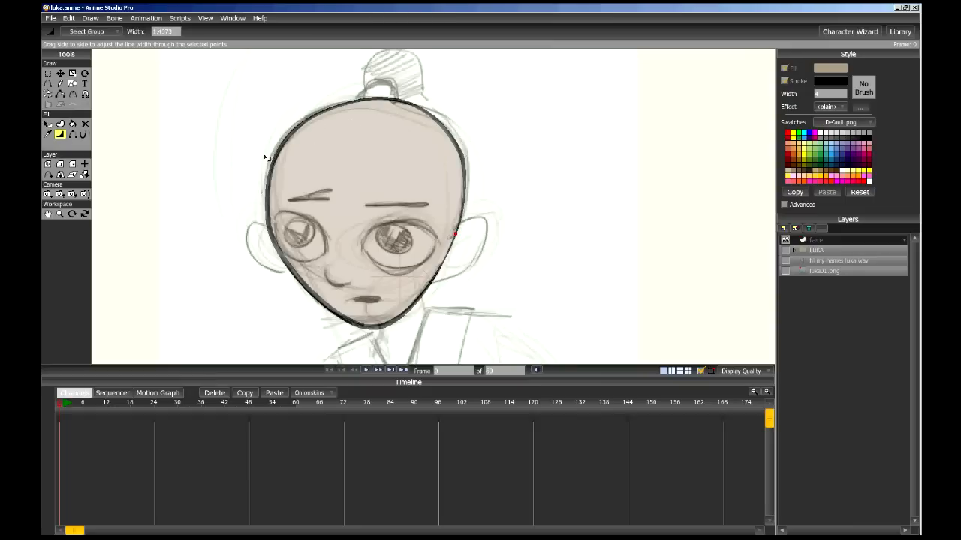
mouse_move(429, 126)
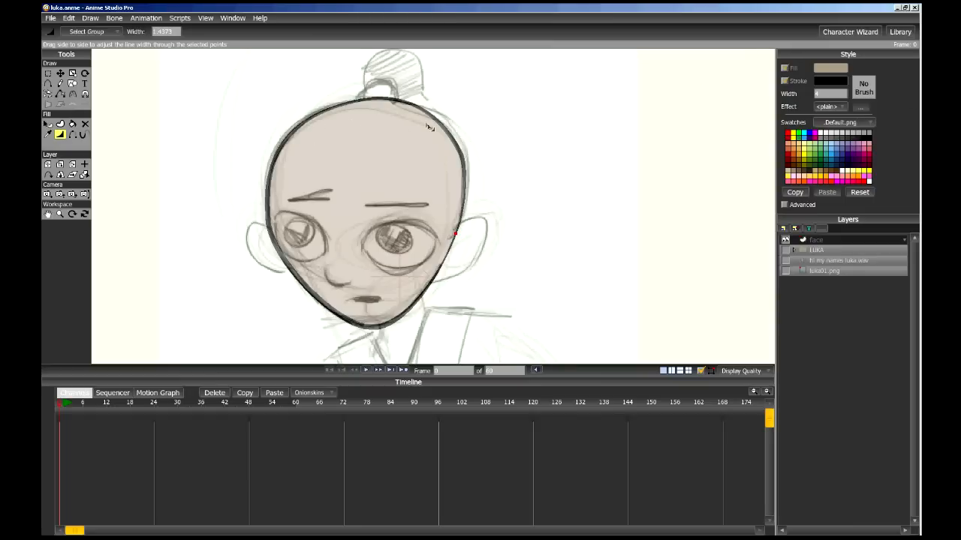
mouse_move(707, 181)
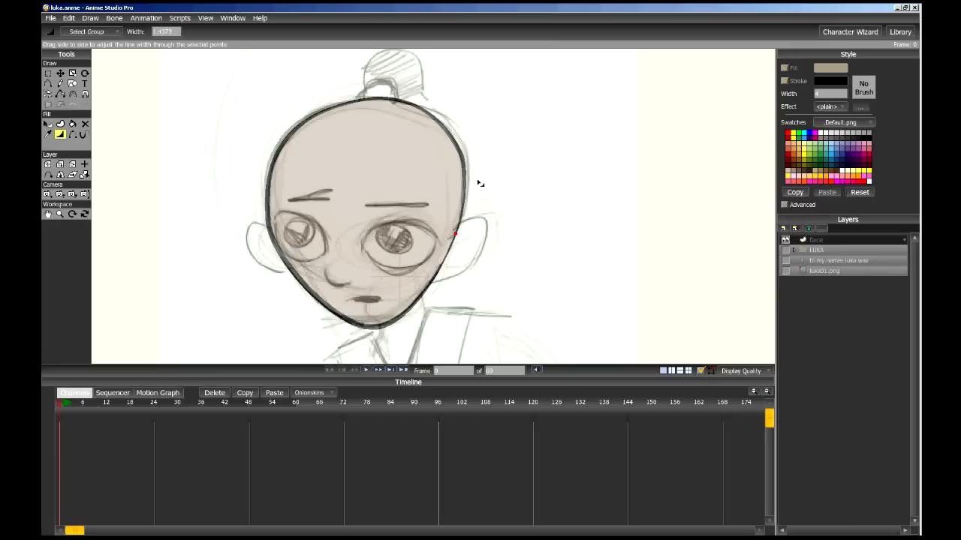
mouse_move(472, 212)
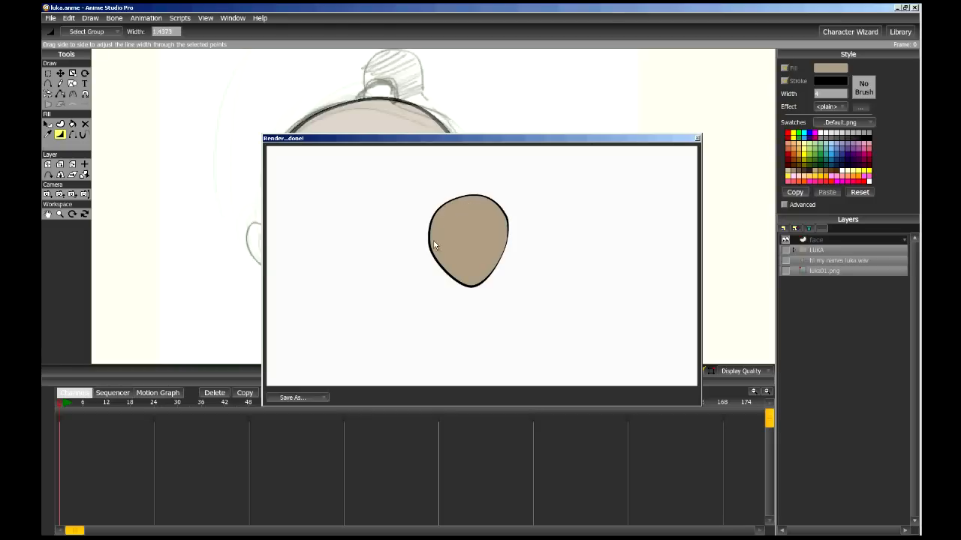
mouse_move(495, 214)
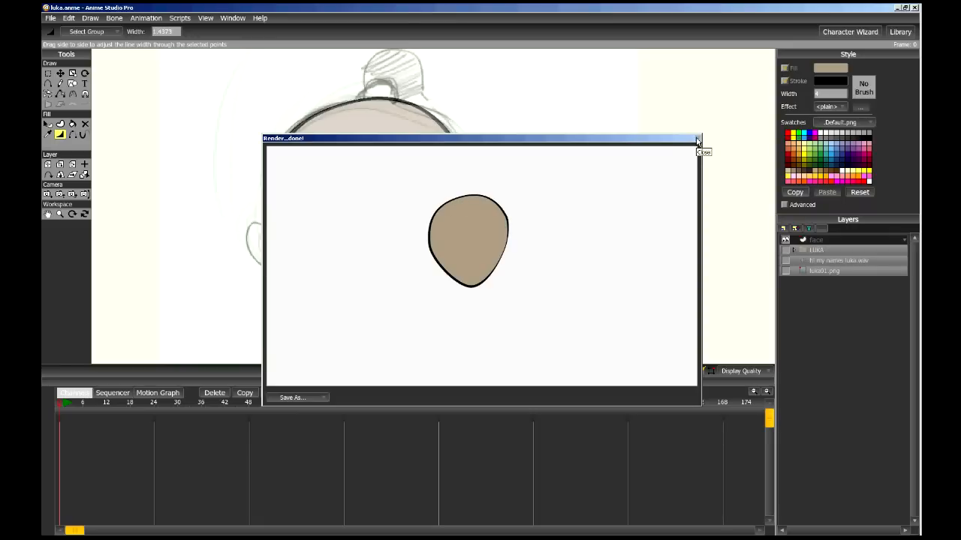
click(697, 139)
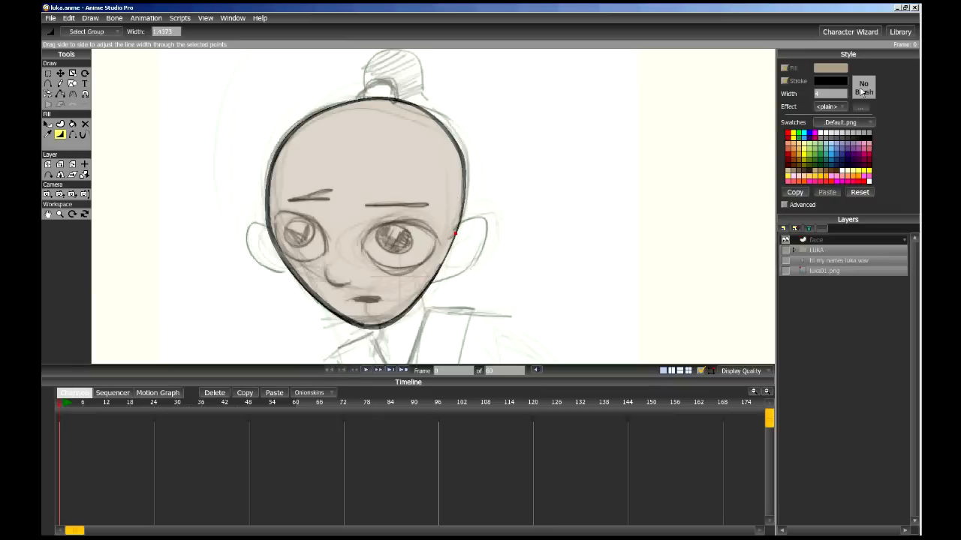
click(863, 88)
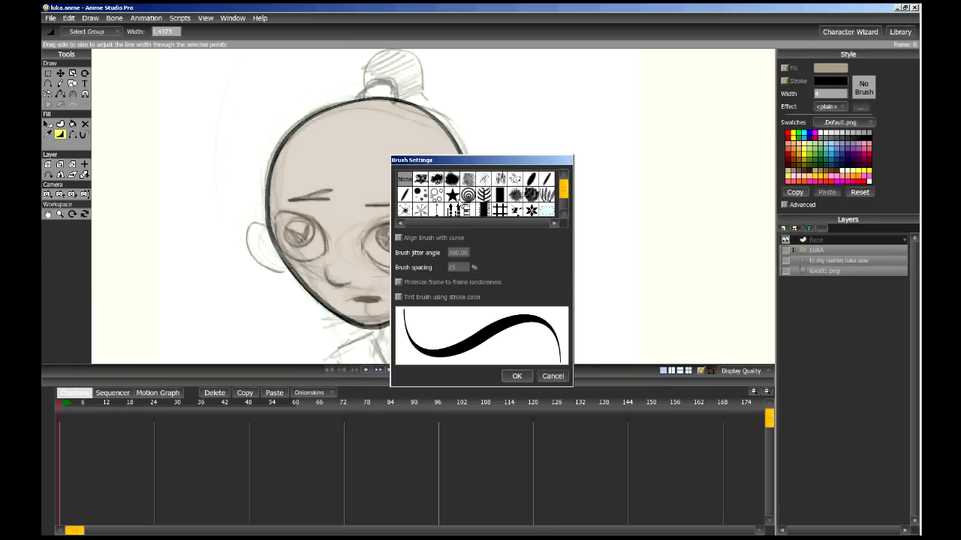
mouse_move(552, 368)
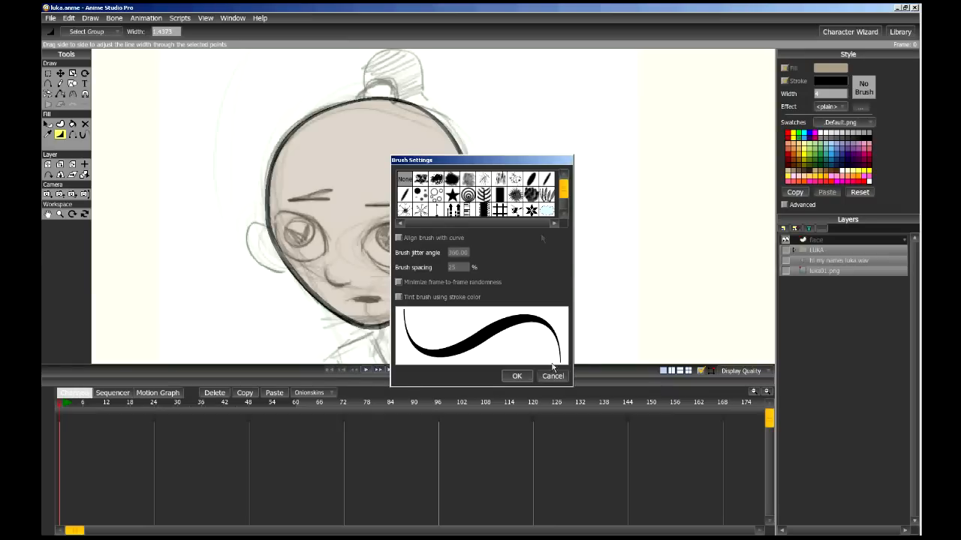
click(517, 376)
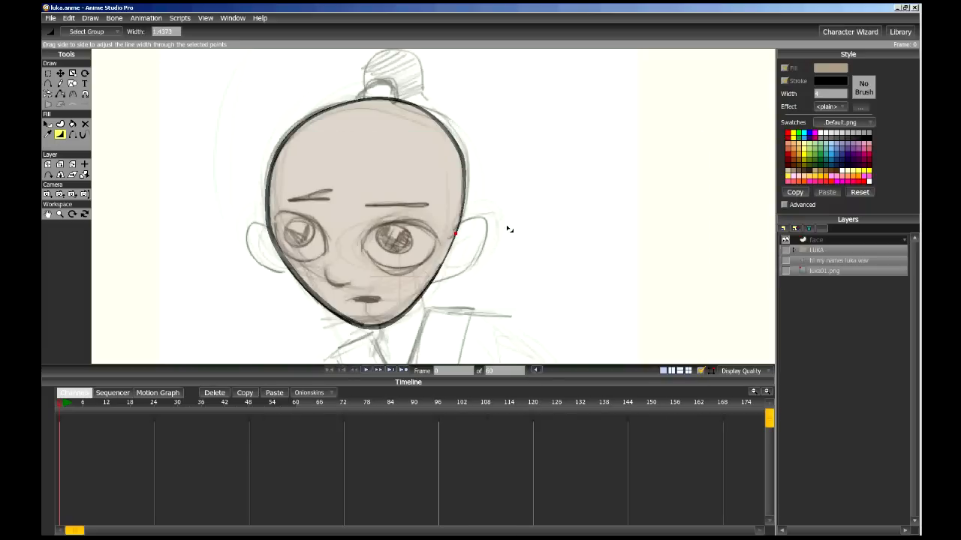
mouse_move(769, 246)
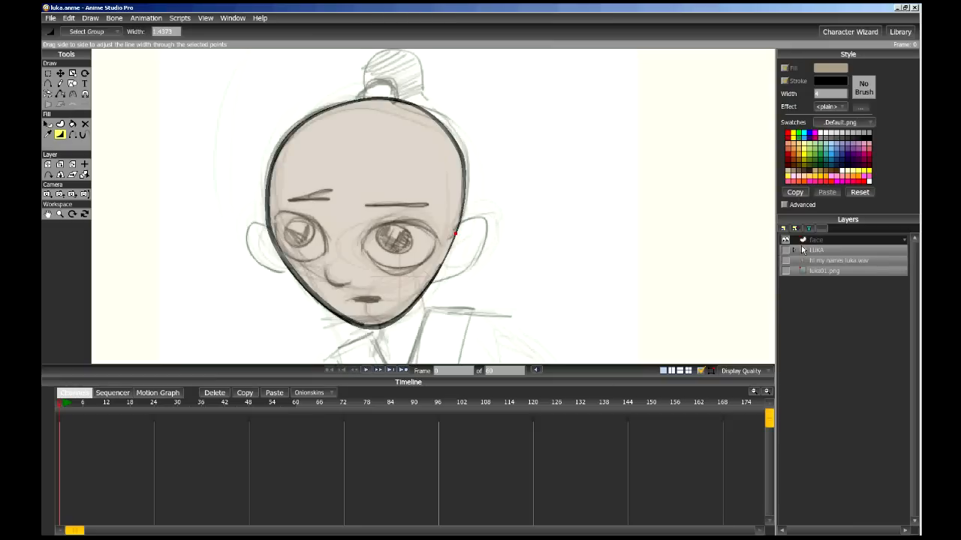
mouse_move(580, 232)
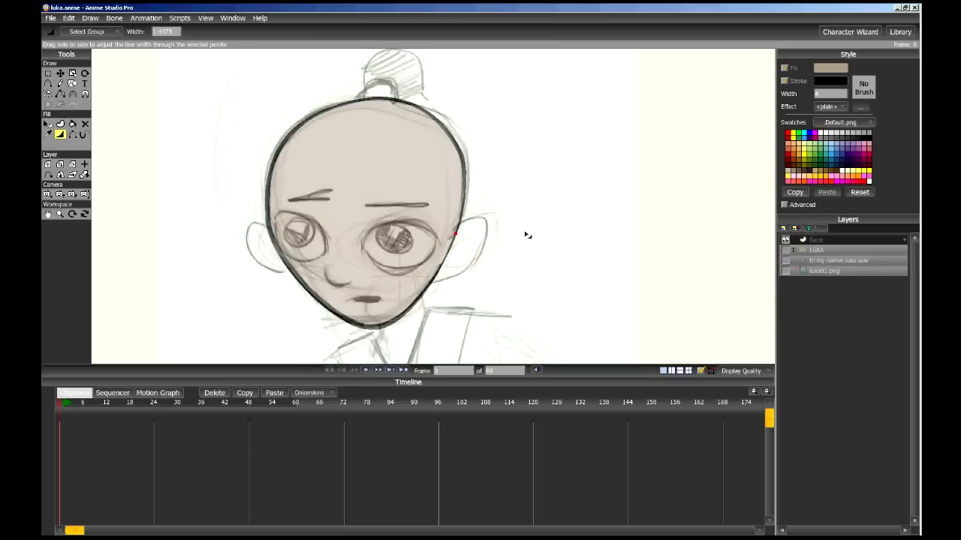
mouse_move(565, 232)
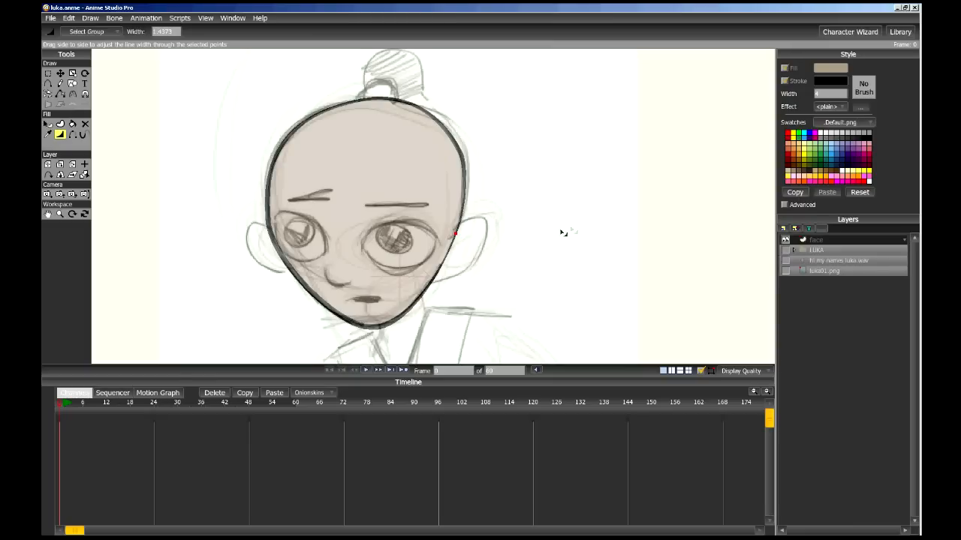
mouse_move(492, 181)
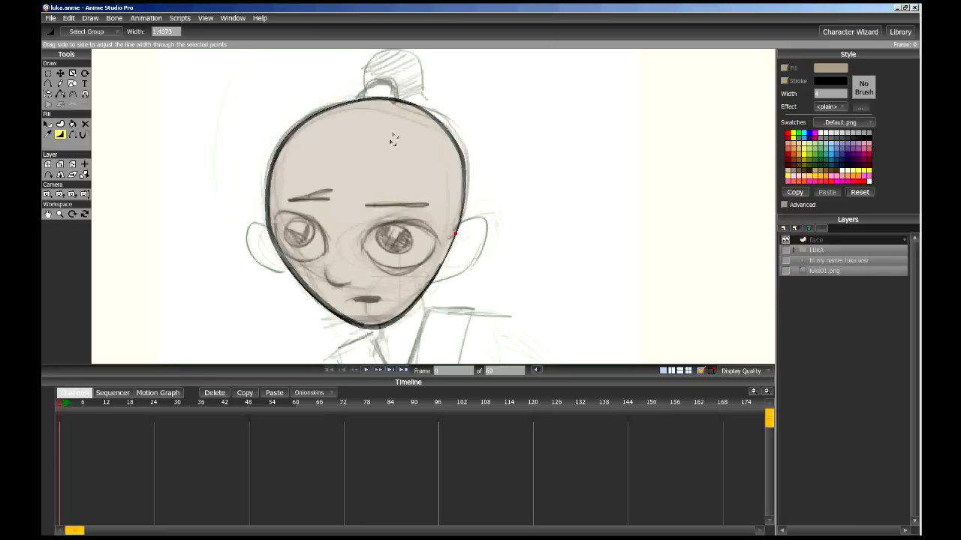
mouse_move(453, 207)
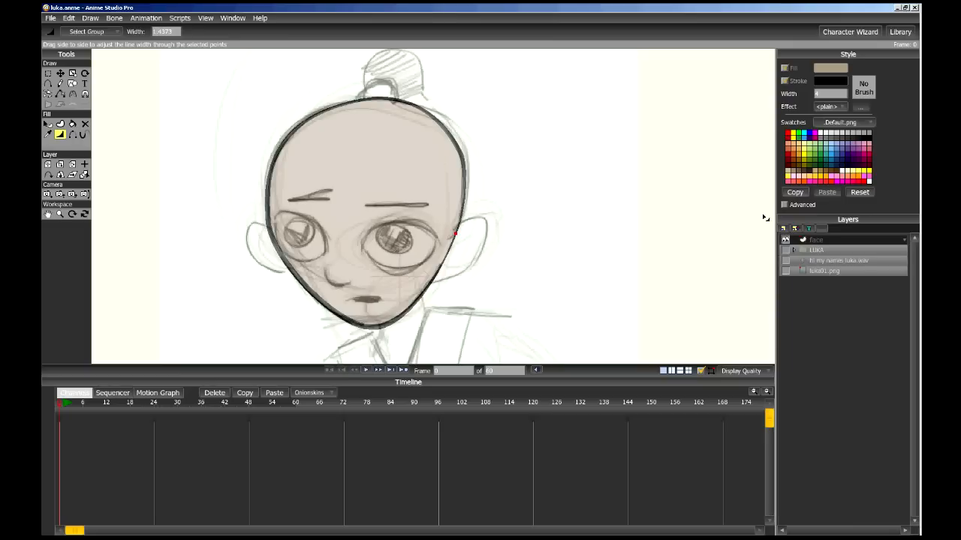
click(783, 228)
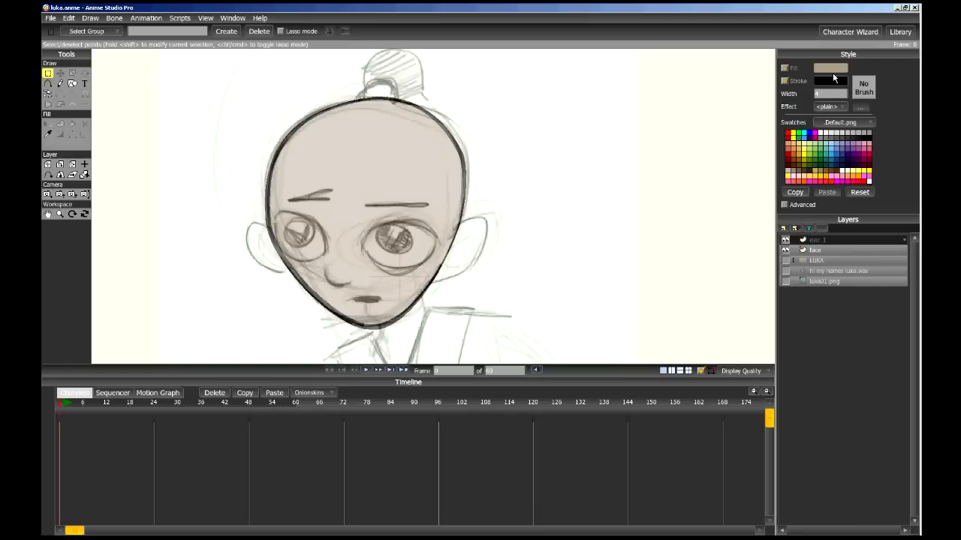
mouse_move(820, 73)
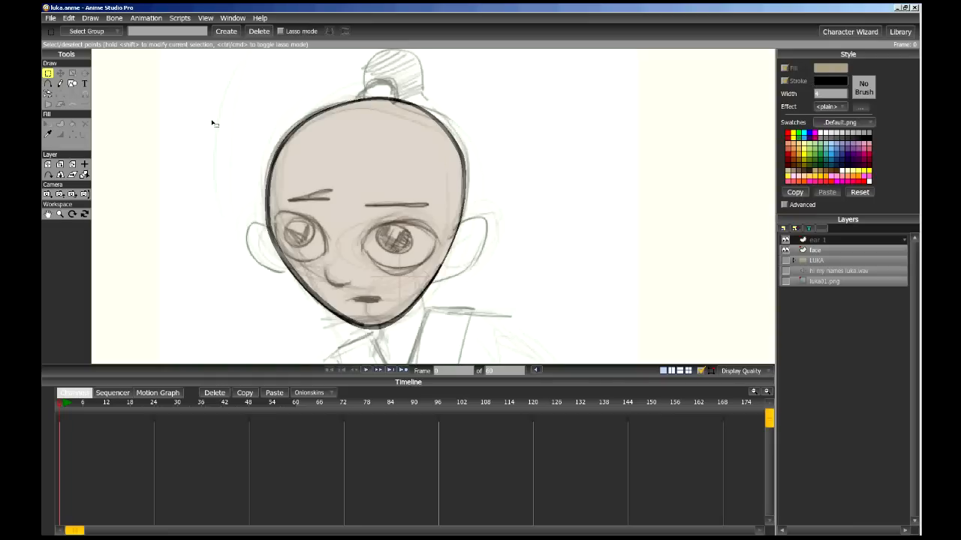
Step: Add points around the sketched right ear on the 'ear 1' layer to form its shape
click(48, 82)
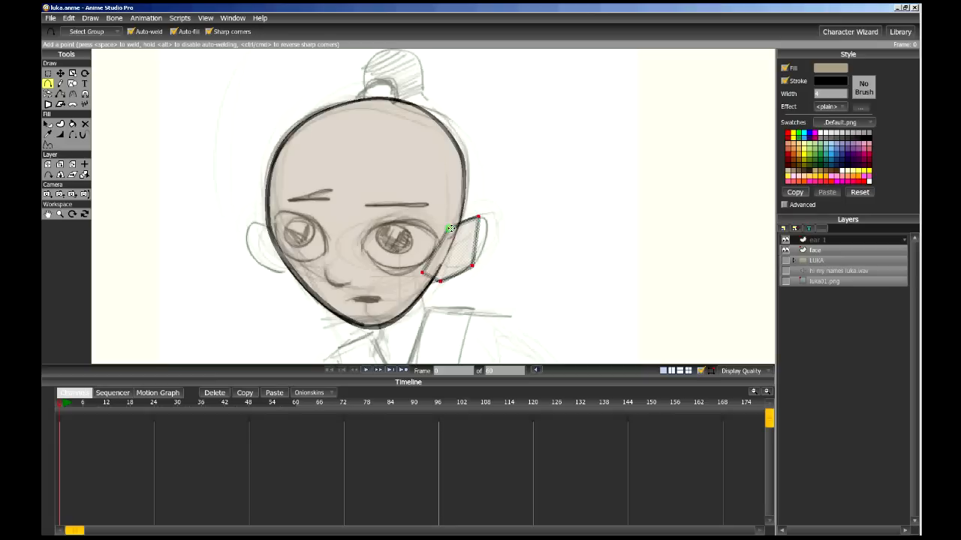
drag(451, 229, 480, 223)
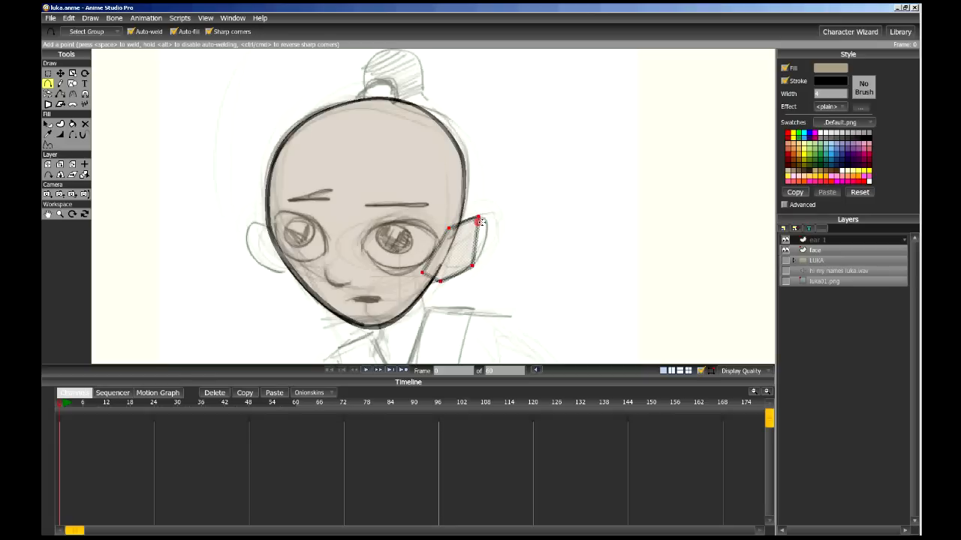
click(47, 72)
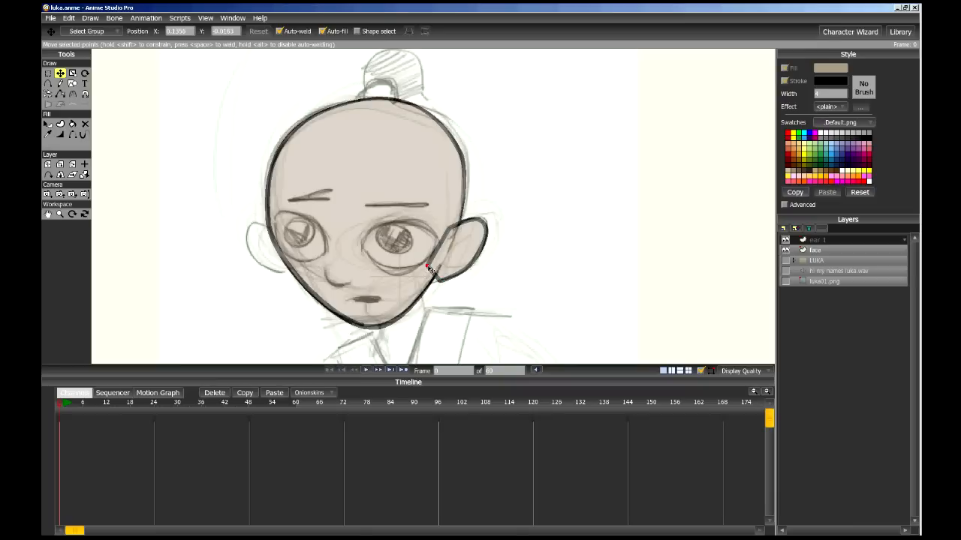
Step: Reposition ear points on the ear layer, moving the ear's lower end point
drag(427, 267, 441, 281)
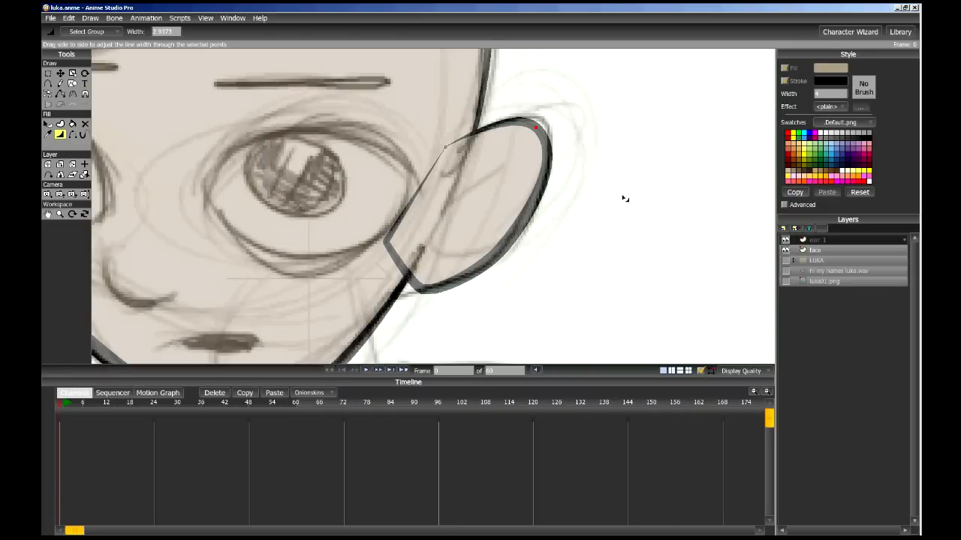
mouse_move(852, 253)
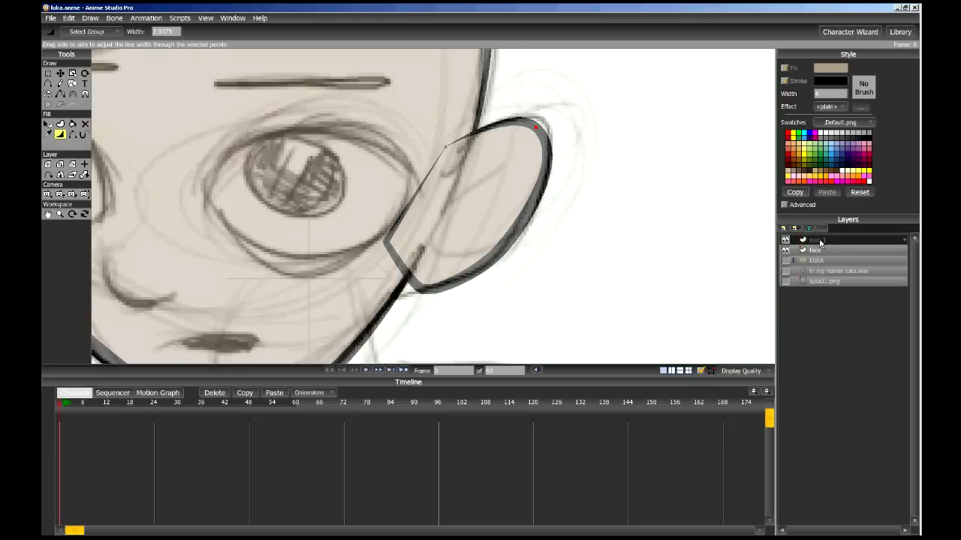
click(817, 250)
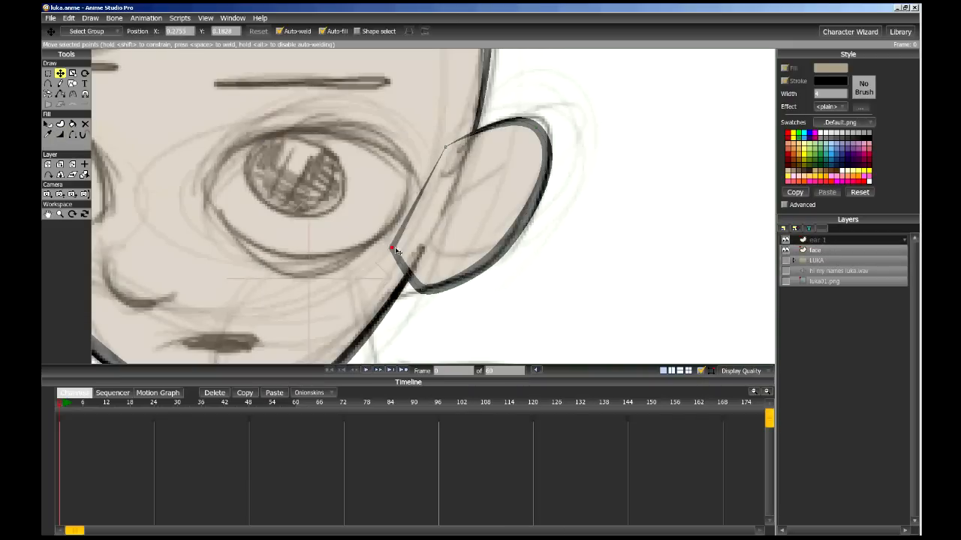
drag(390, 249, 403, 259)
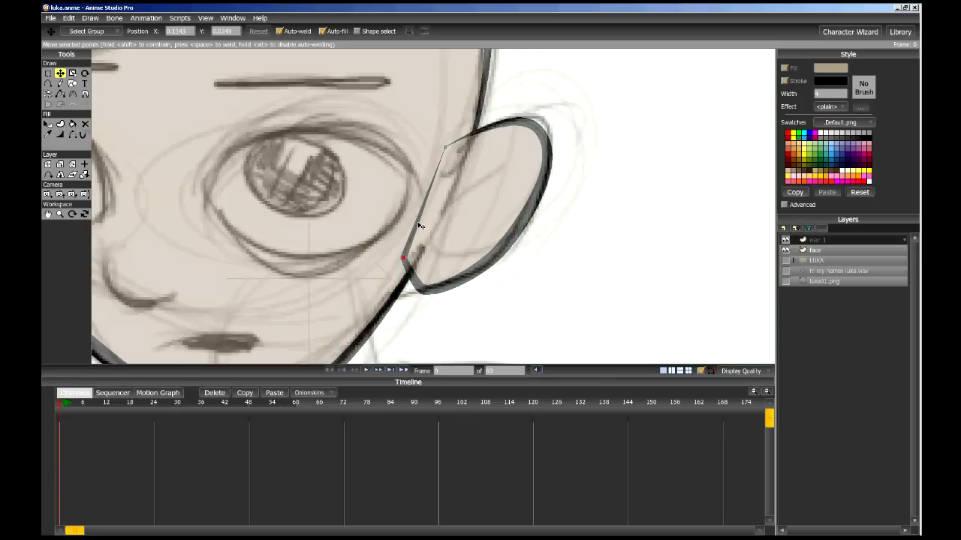
click(72, 133)
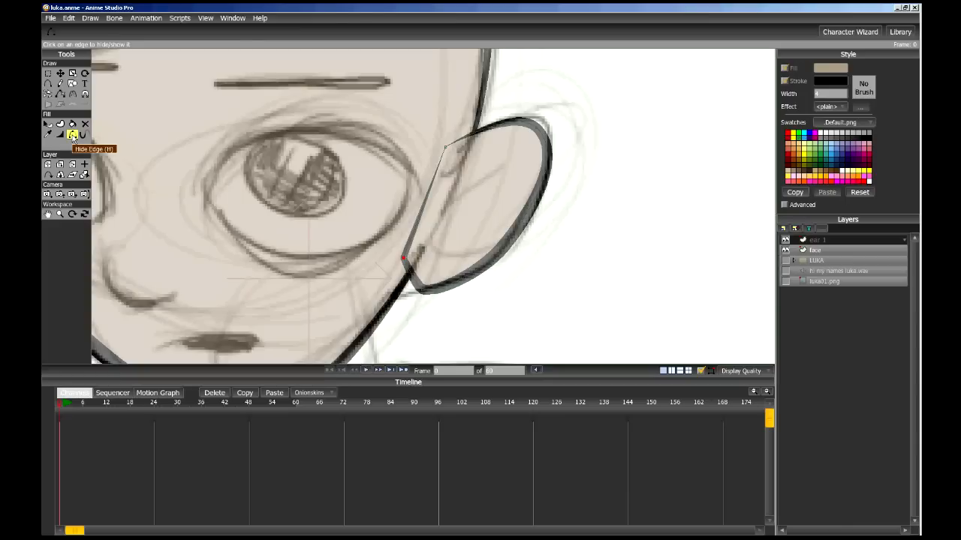
mouse_move(420, 212)
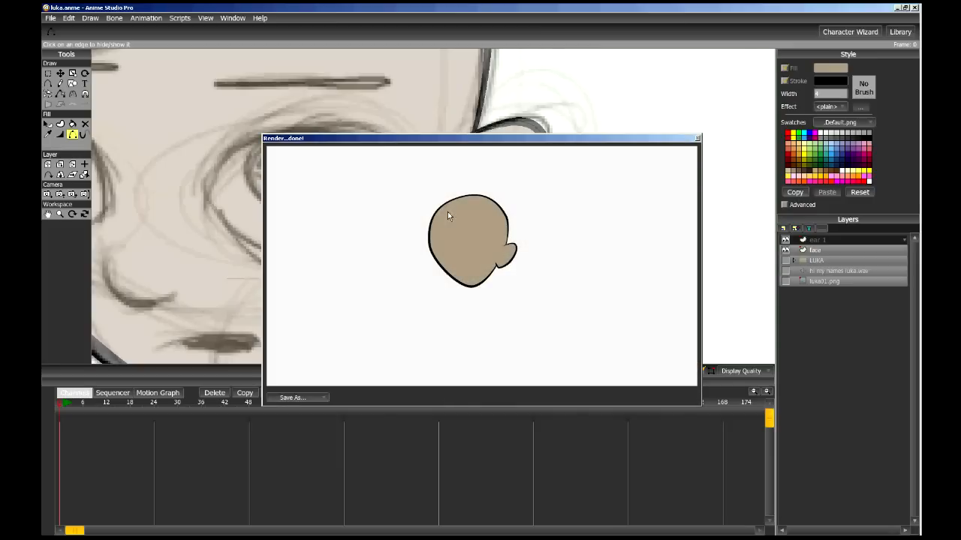
Step: Close the render preview and hide the ear's inner edge against the face
click(696, 138)
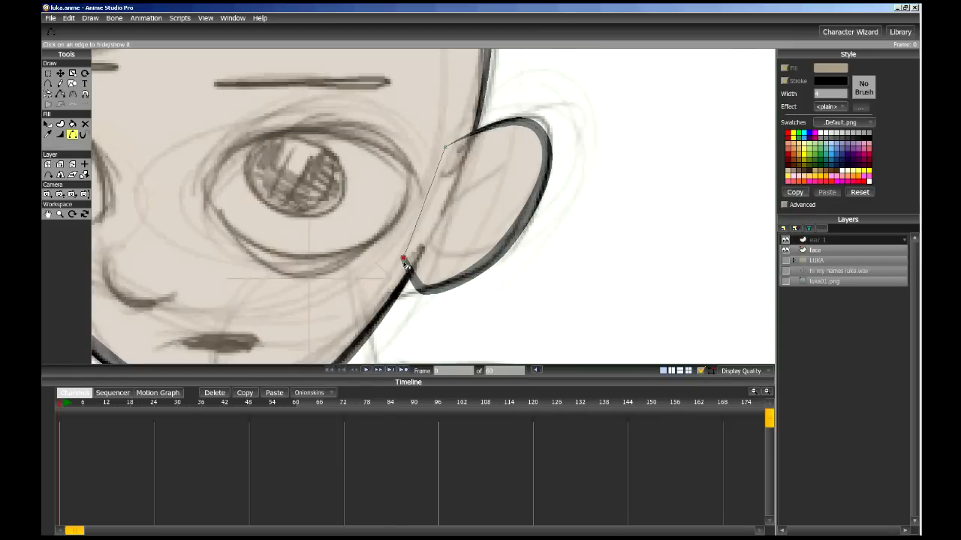
click(60, 134)
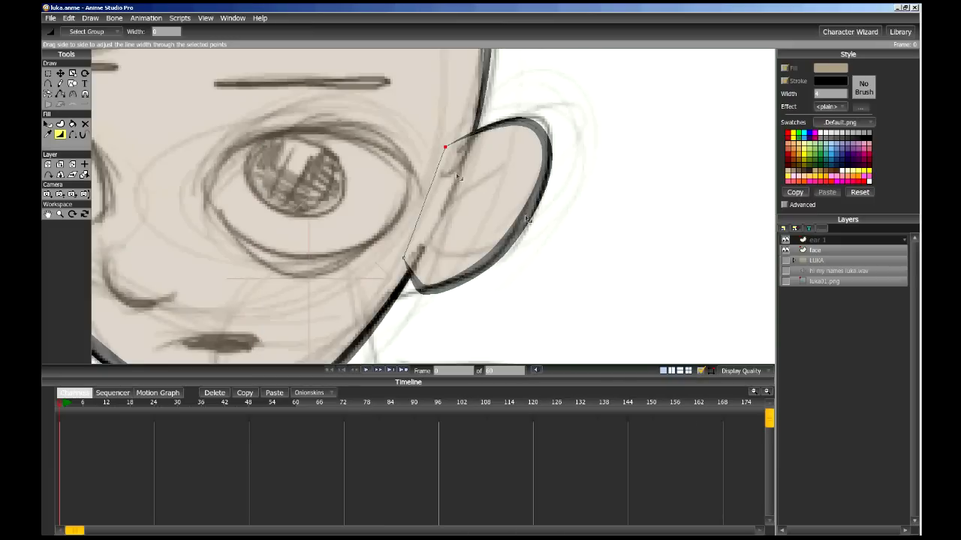
mouse_move(272, 169)
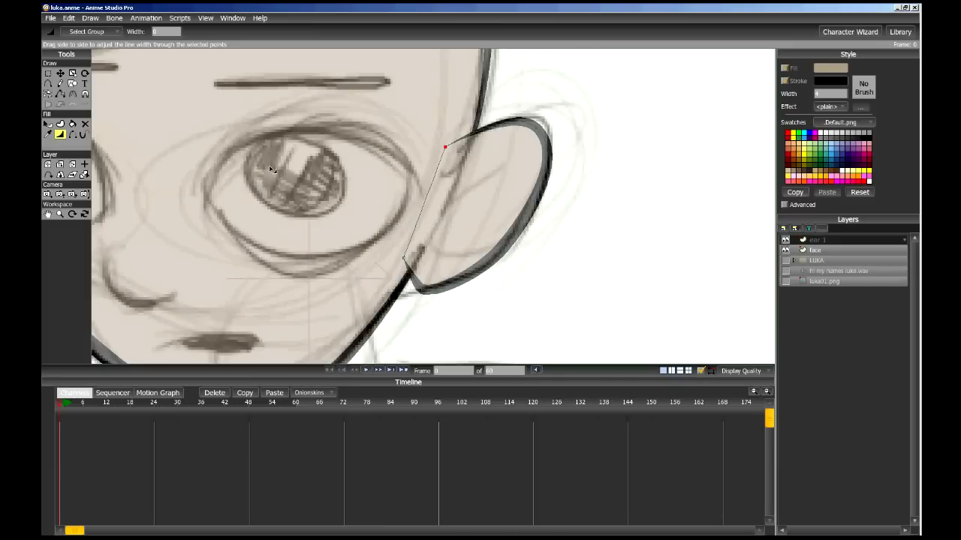
mouse_move(397, 292)
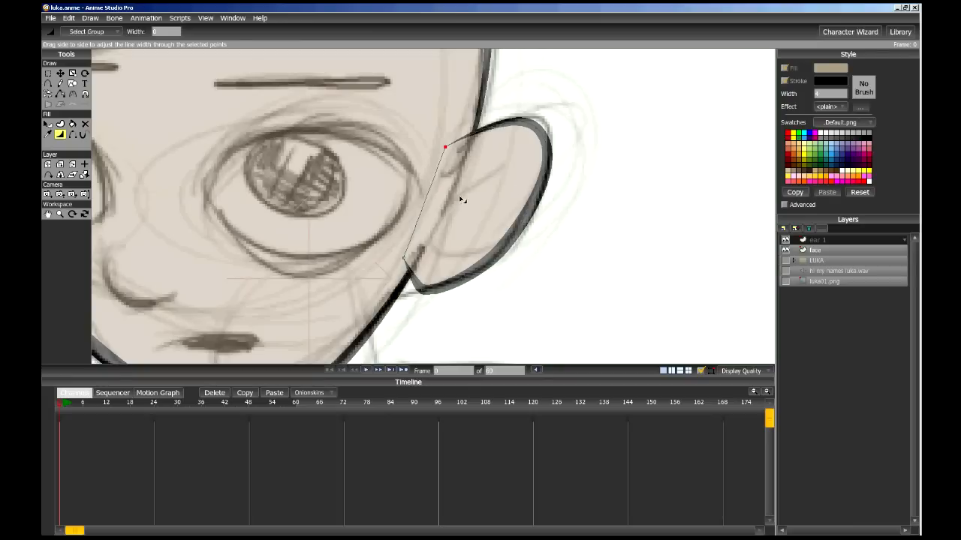
mouse_move(468, 195)
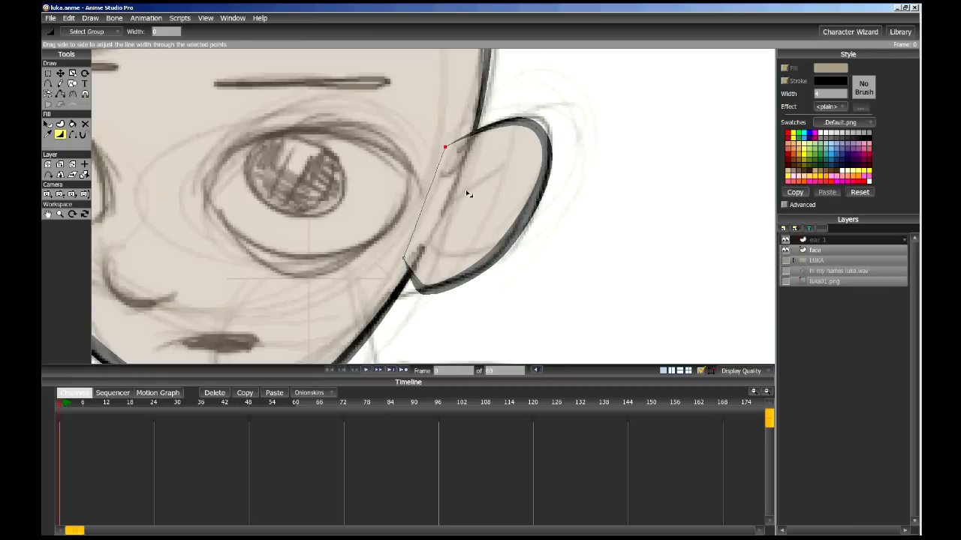
mouse_move(519, 193)
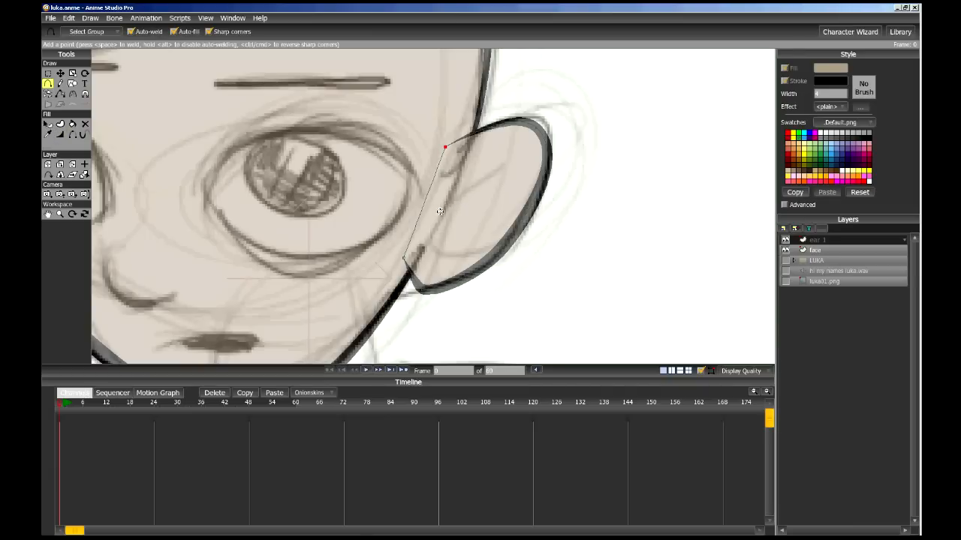
Step: Draw a shading curve inside the ear and turn it into a filled shape
click(514, 158)
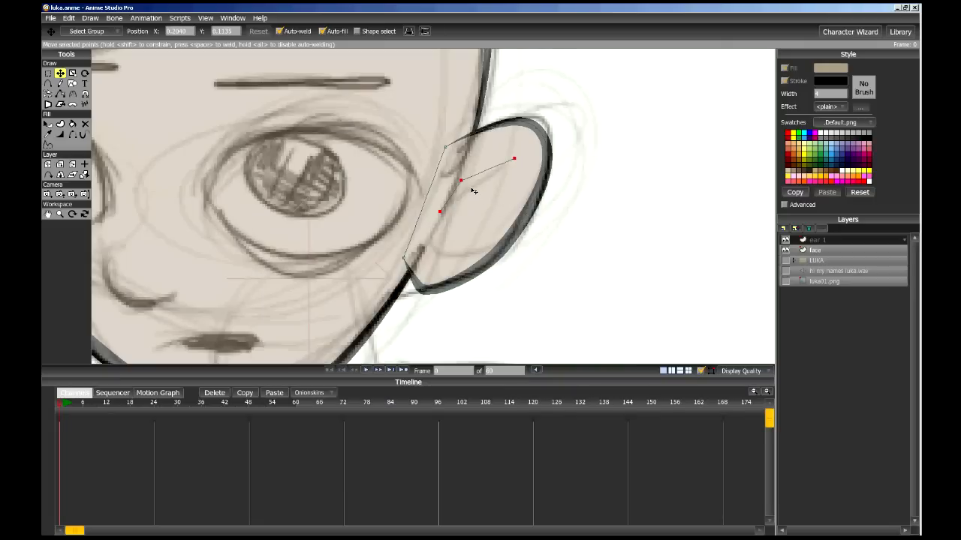
mouse_move(494, 173)
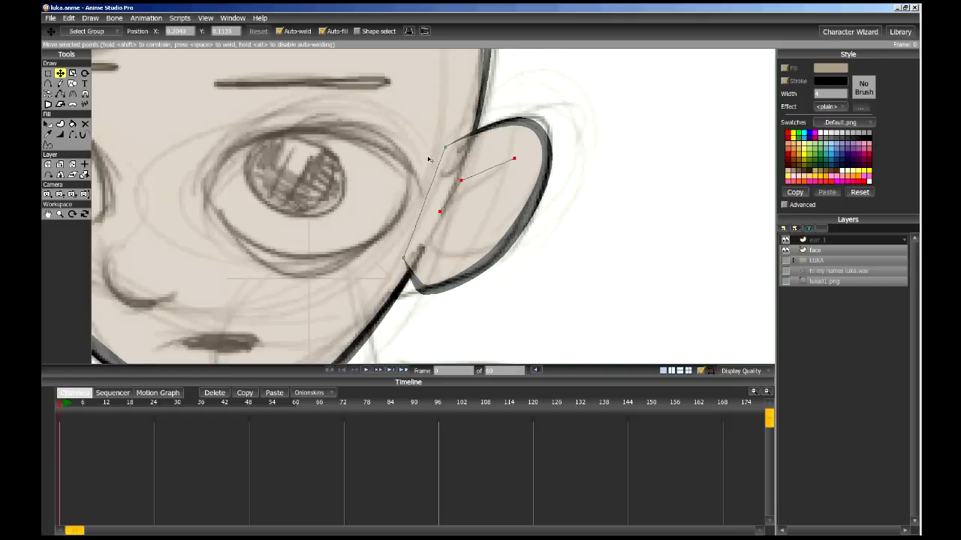
mouse_move(322, 139)
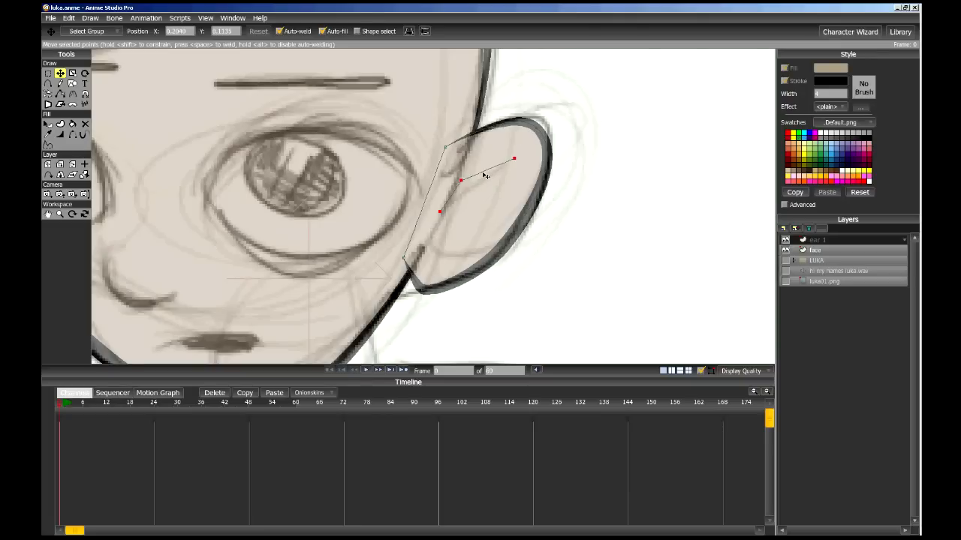
click(60, 123)
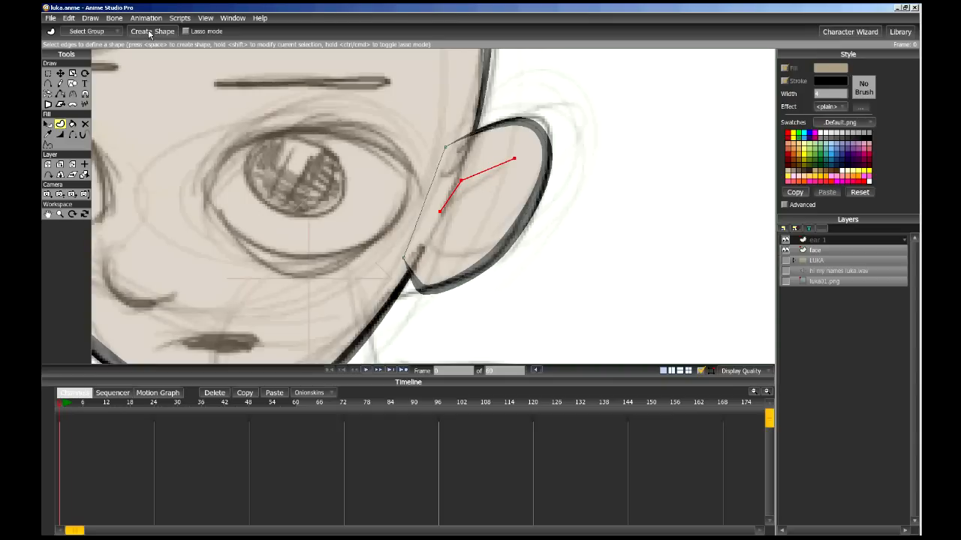
click(152, 31)
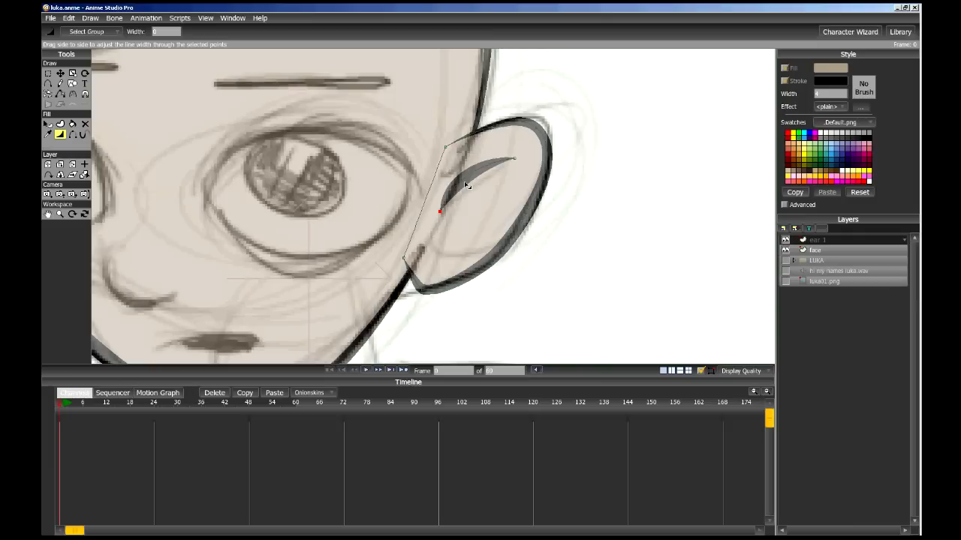
Step: Taper the inner-ear shading curve so its ends narrow to thin tips, then zoom out
drag(439, 211, 461, 181)
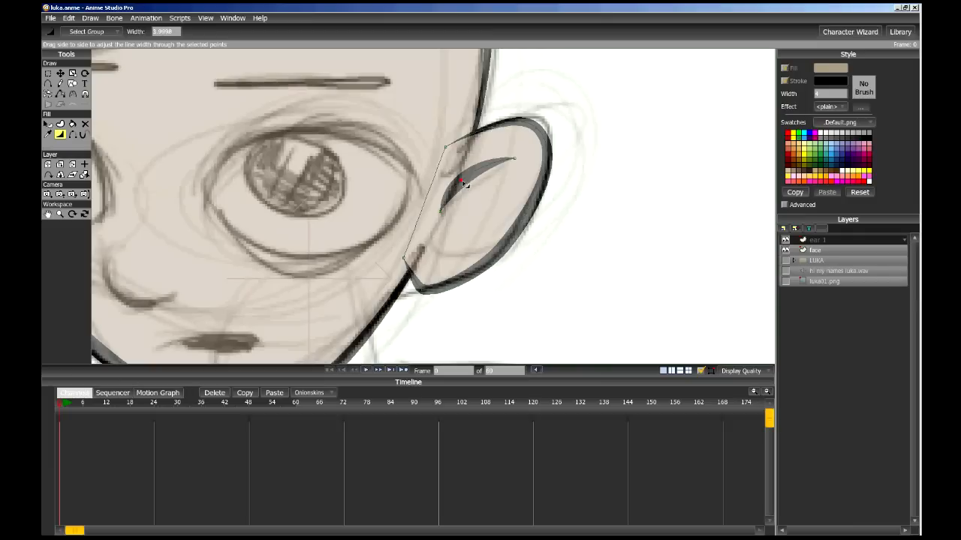
click(60, 72)
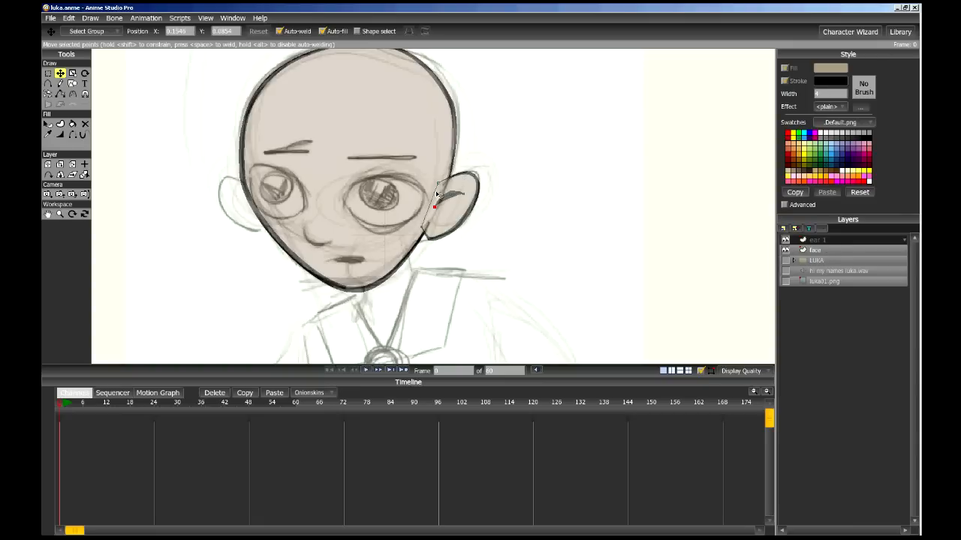
Step: Duplicate the ear layer as a horizontally flipped 'Ear 2' and move it to the head's left
click(85, 163)
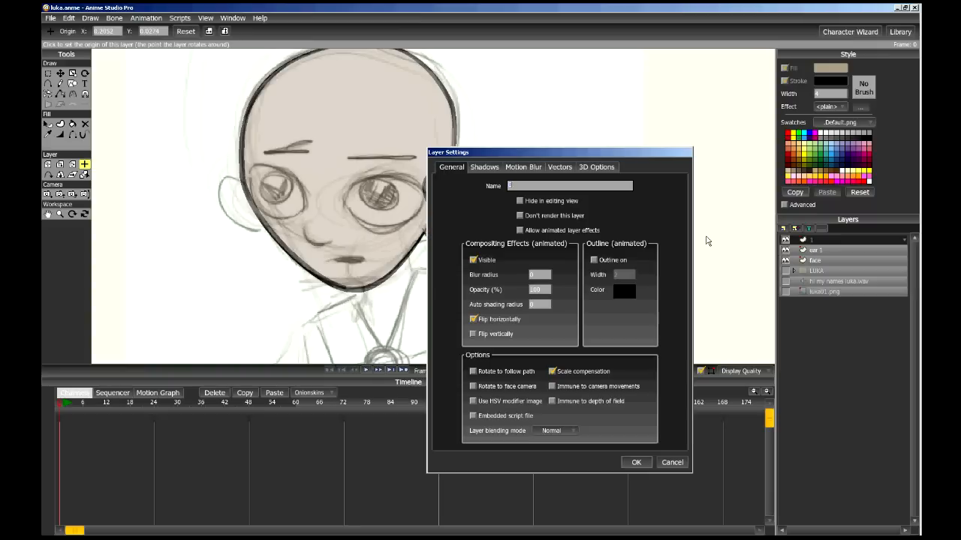
click(635, 462)
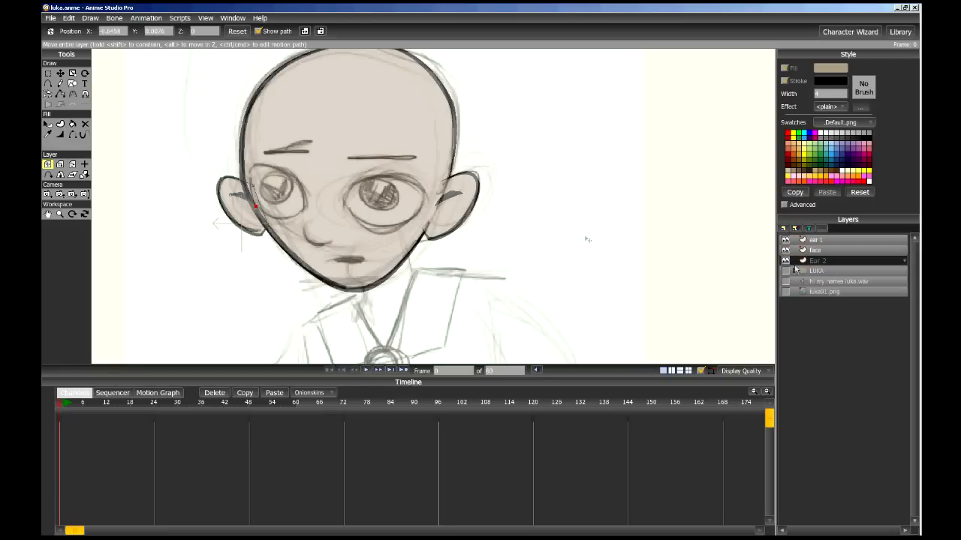
mouse_move(401, 214)
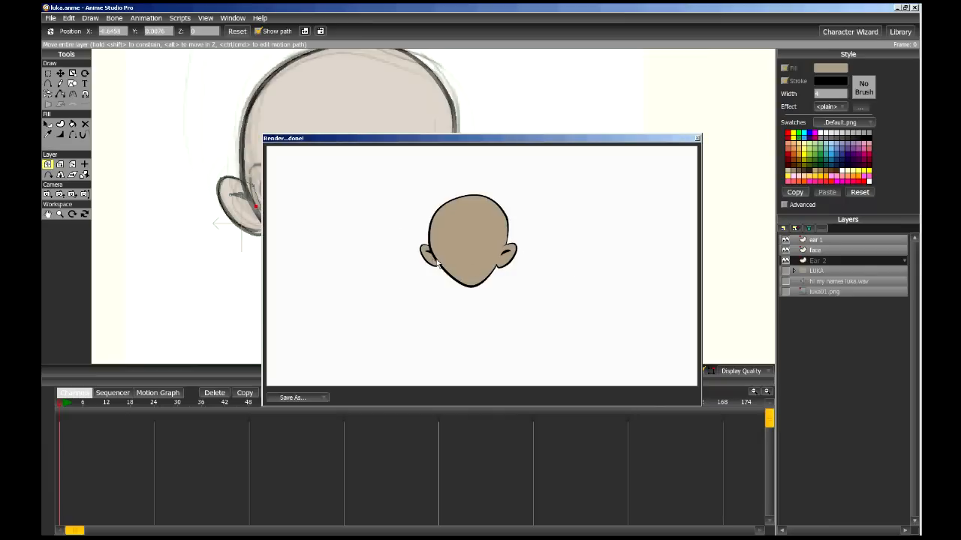
Step: Close the render preview of the head with both ears to return to editing
click(694, 137)
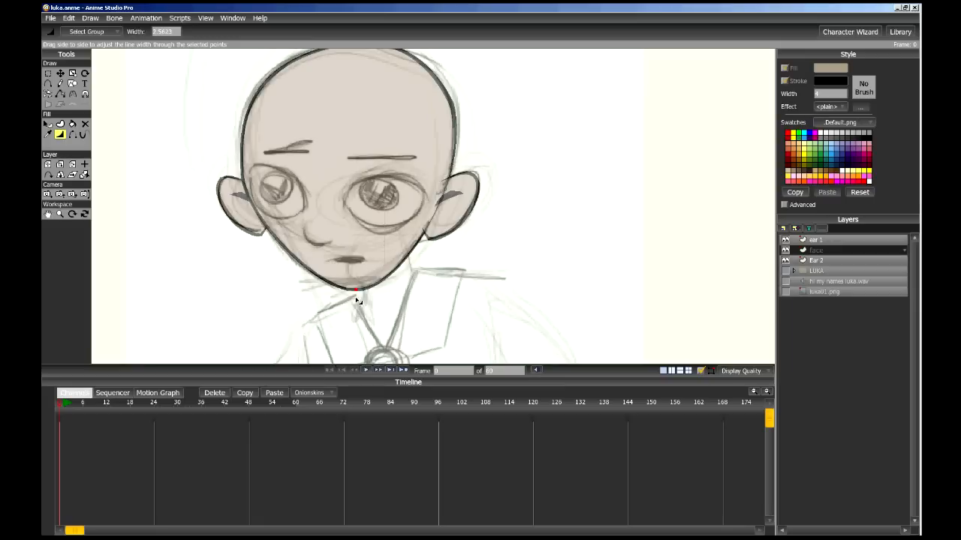
mouse_move(413, 223)
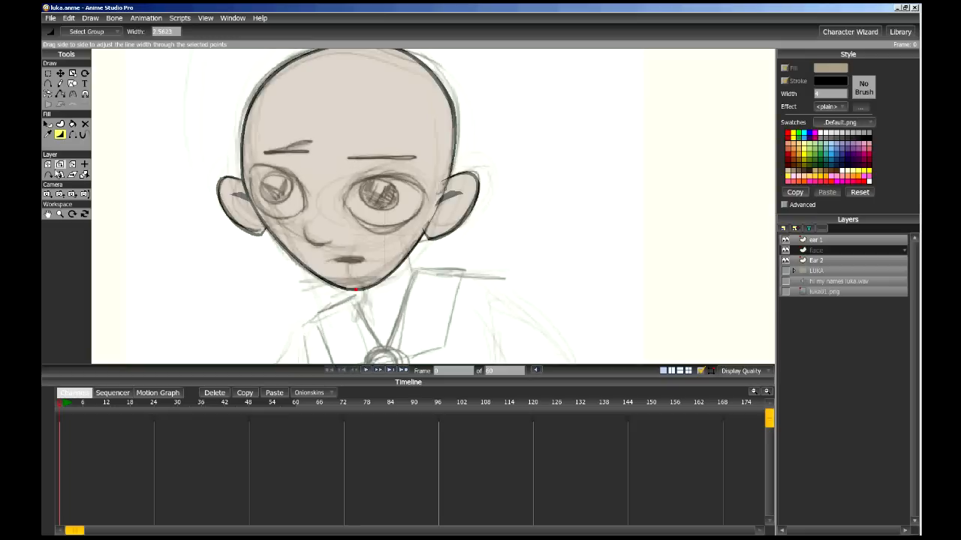
mouse_move(59, 194)
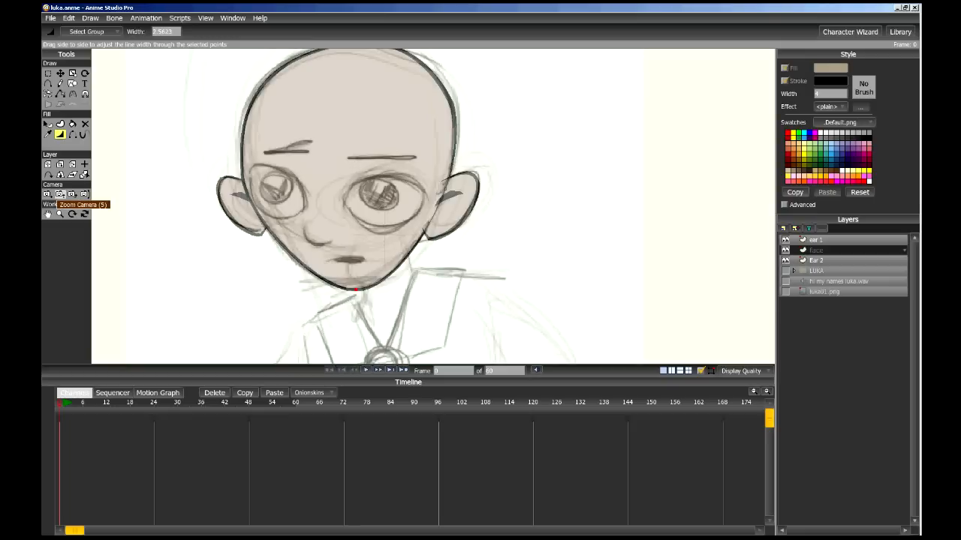